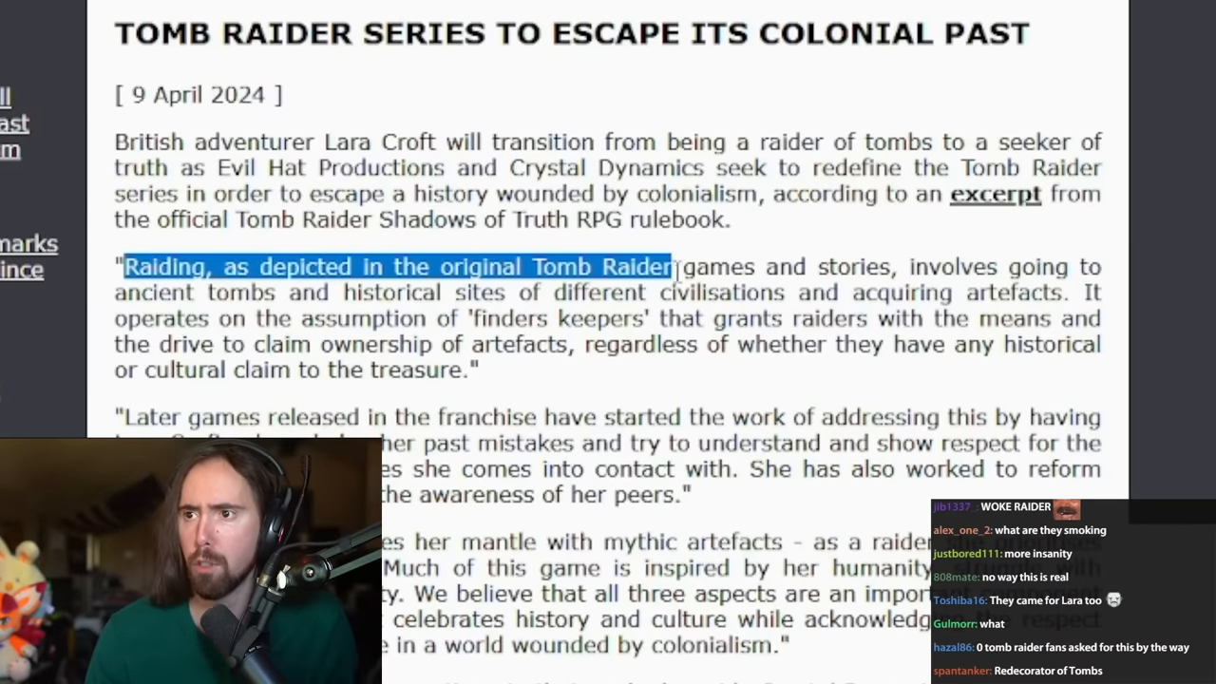
# - Highlight the article's quotes on raiding, later games, Lara's past mistakes and mythic artefacts
pyautogui.moveTo(670, 267); pyautogui.dragTo(1093, 267)
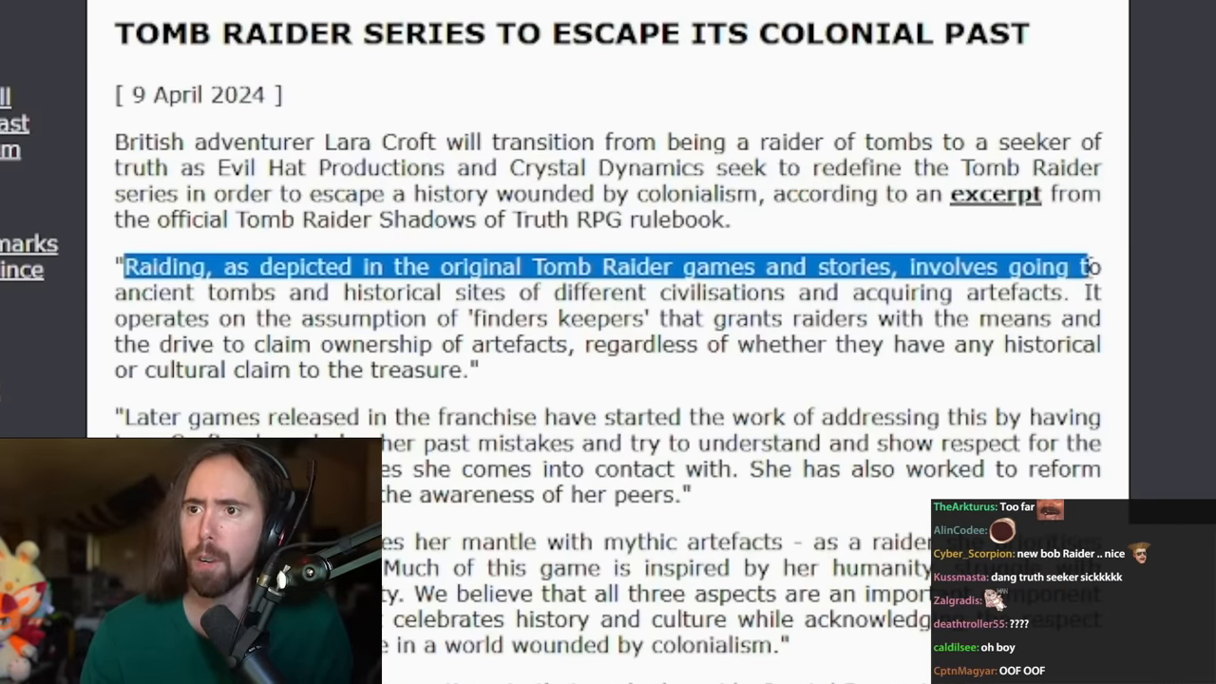
pyautogui.moveTo(1083, 266); pyautogui.dragTo(574, 296)
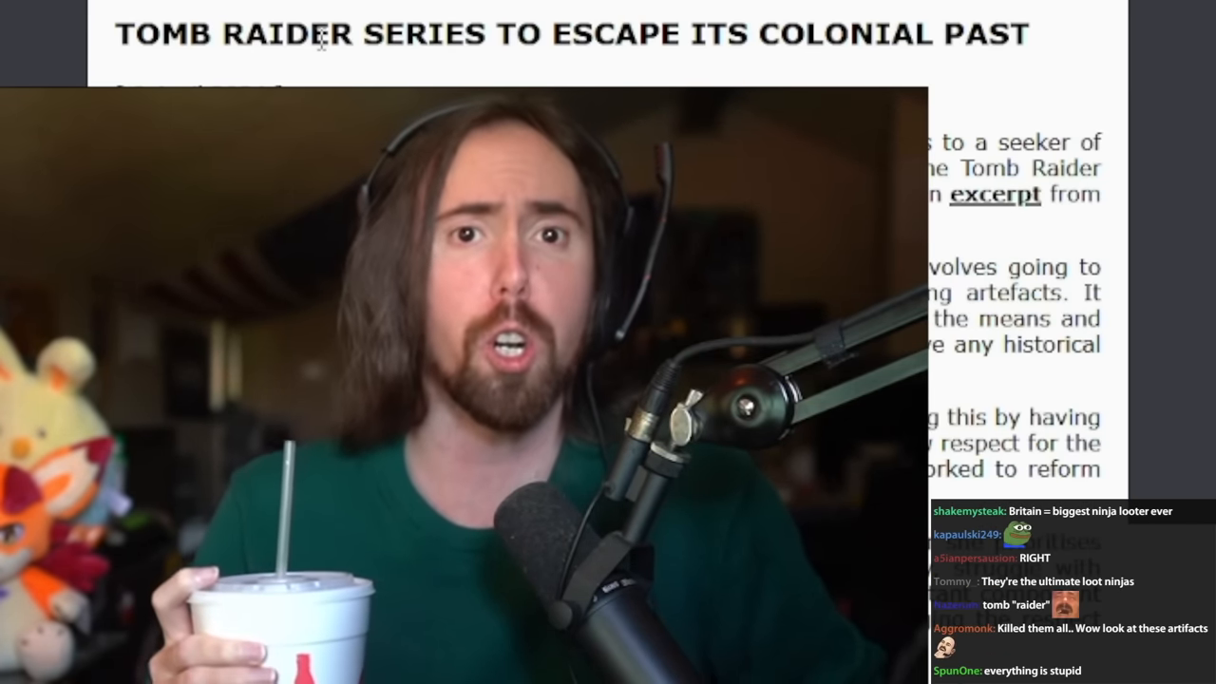
pyautogui.scroll(-3)
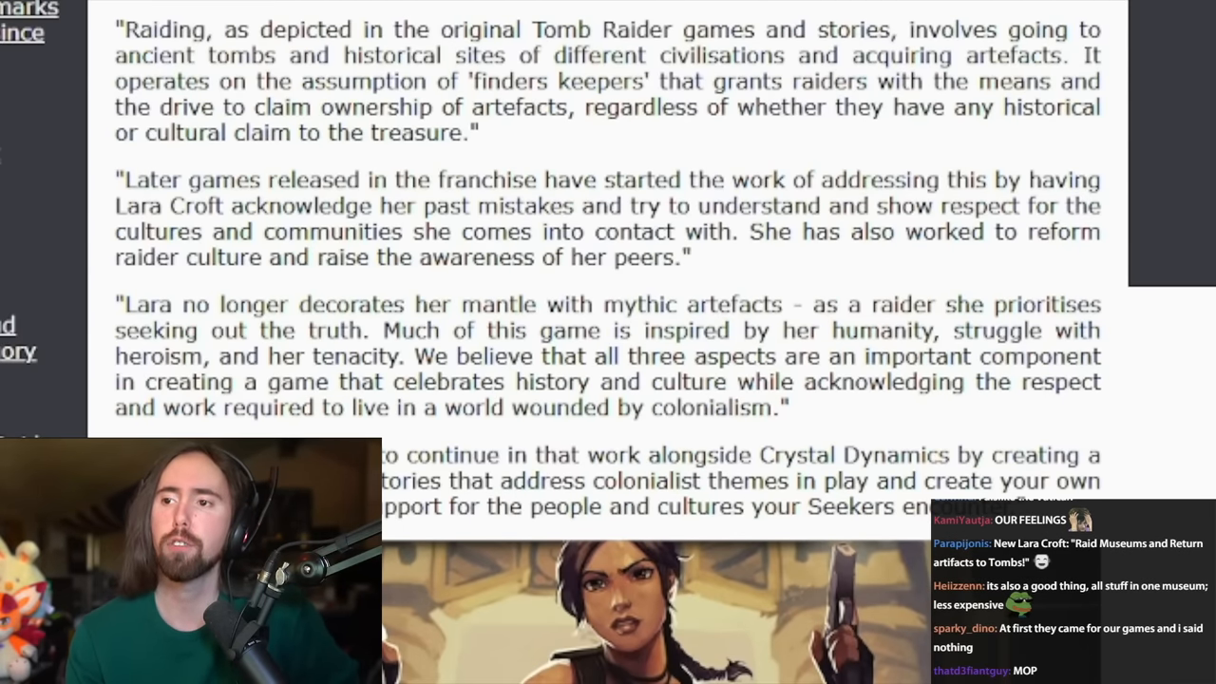
pyautogui.moveTo(124, 180); pyautogui.dragTo(456, 180)
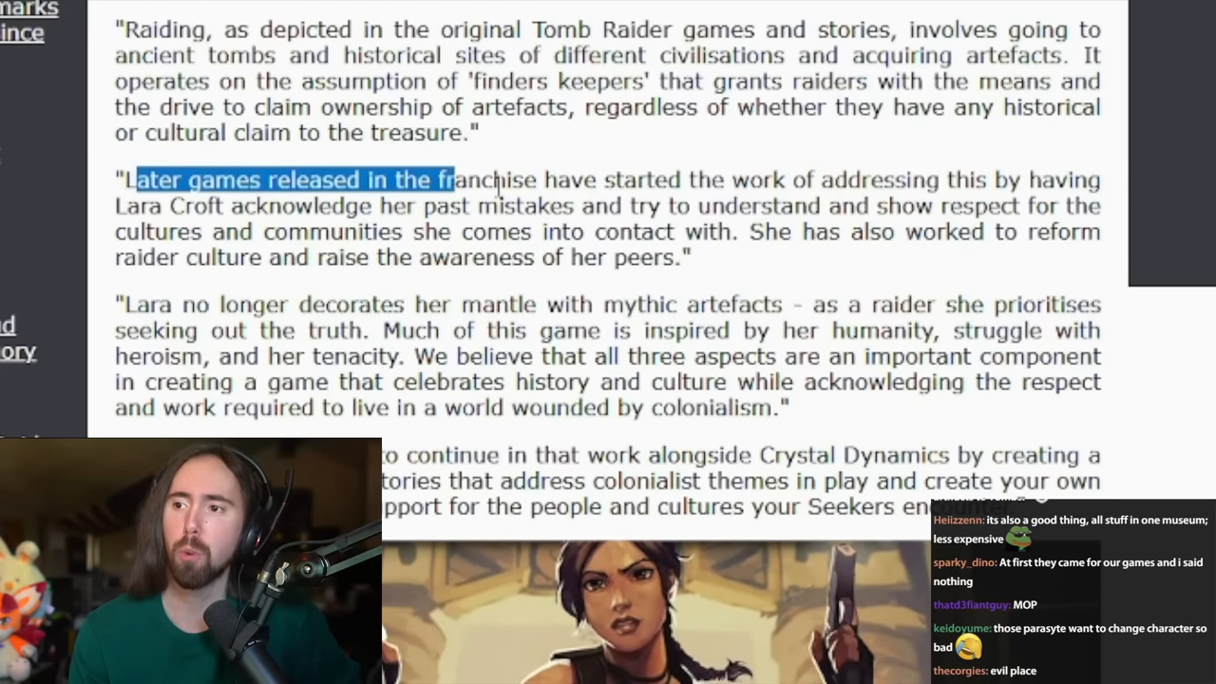
pyautogui.moveTo(454, 180); pyautogui.dragTo(808, 207)
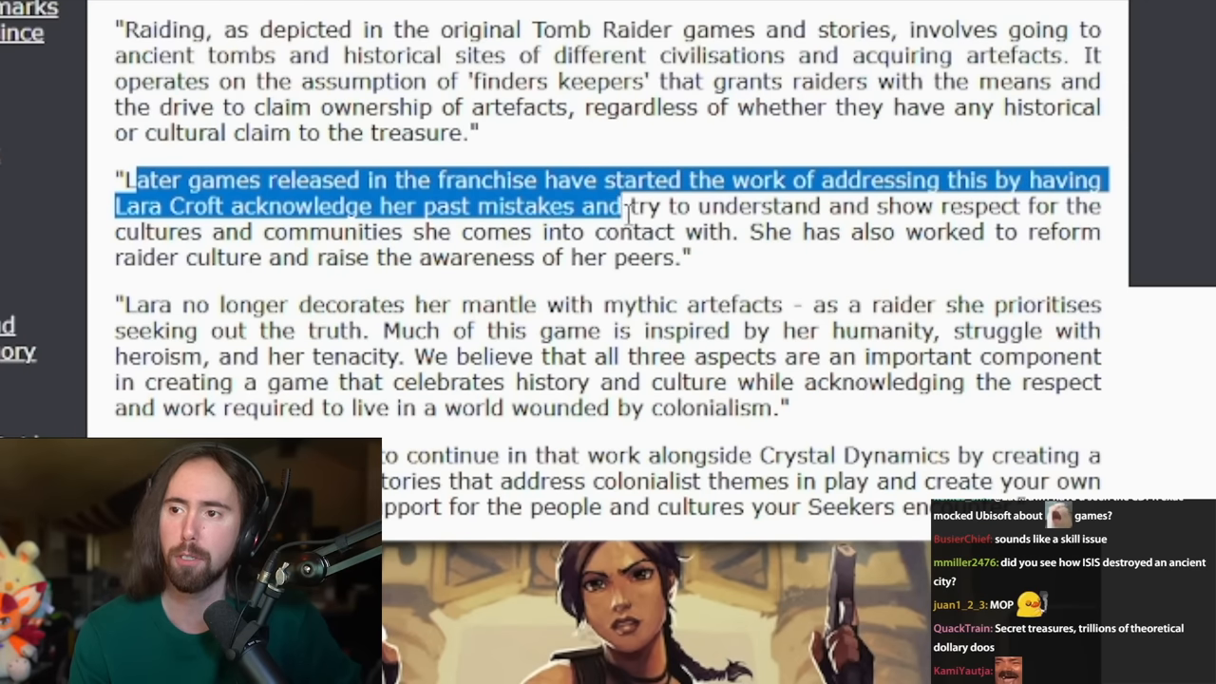
pyautogui.moveTo(618, 206); pyautogui.dragTo(755, 232)
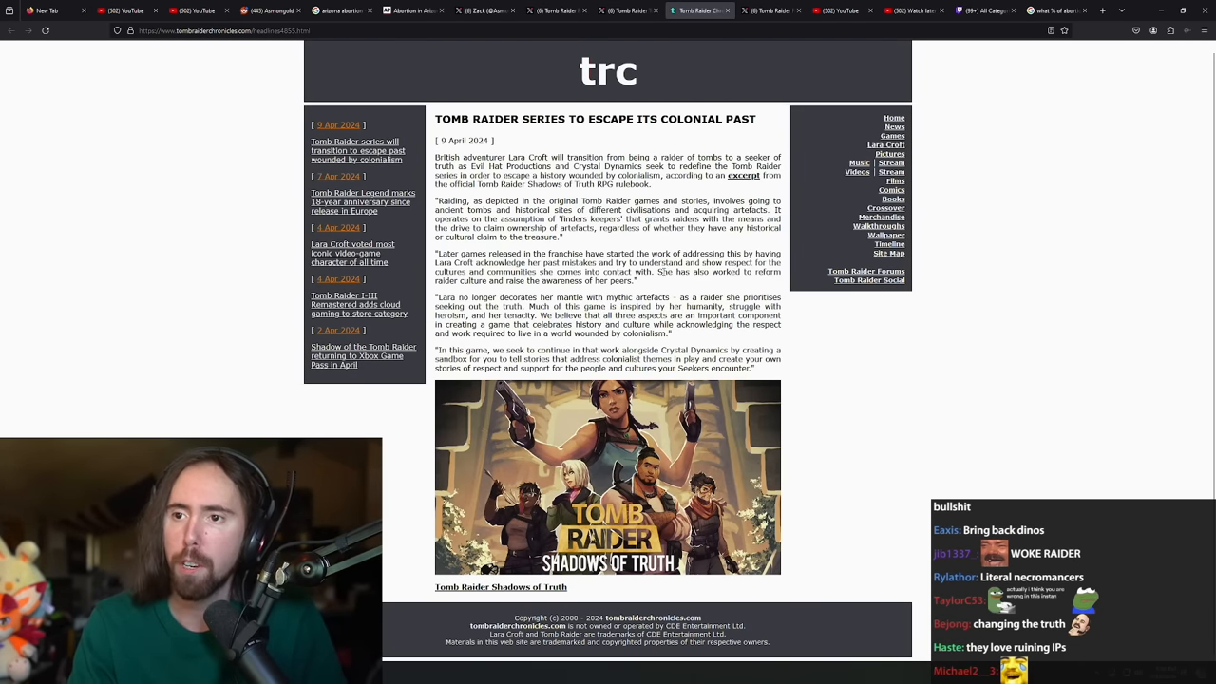
pyautogui.moveTo(660, 273); pyautogui.dragTo(608, 280)
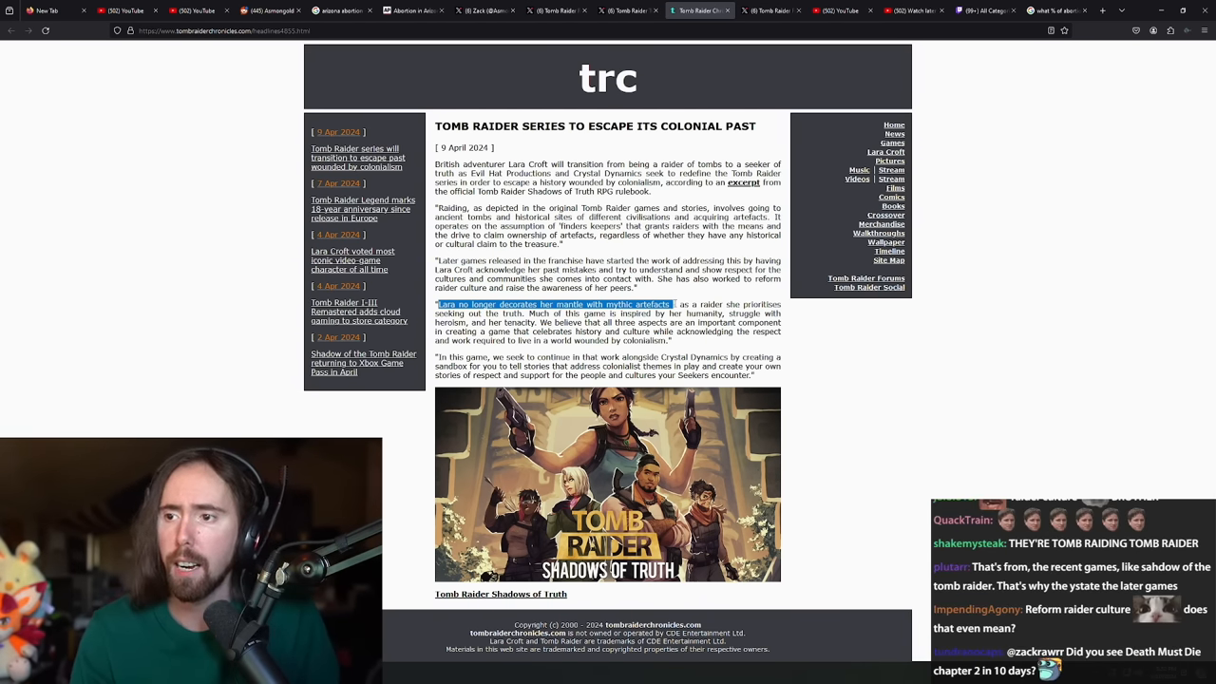
# - Switch to another browser tab and scroll through its content while reading
pyautogui.click(627, 11)
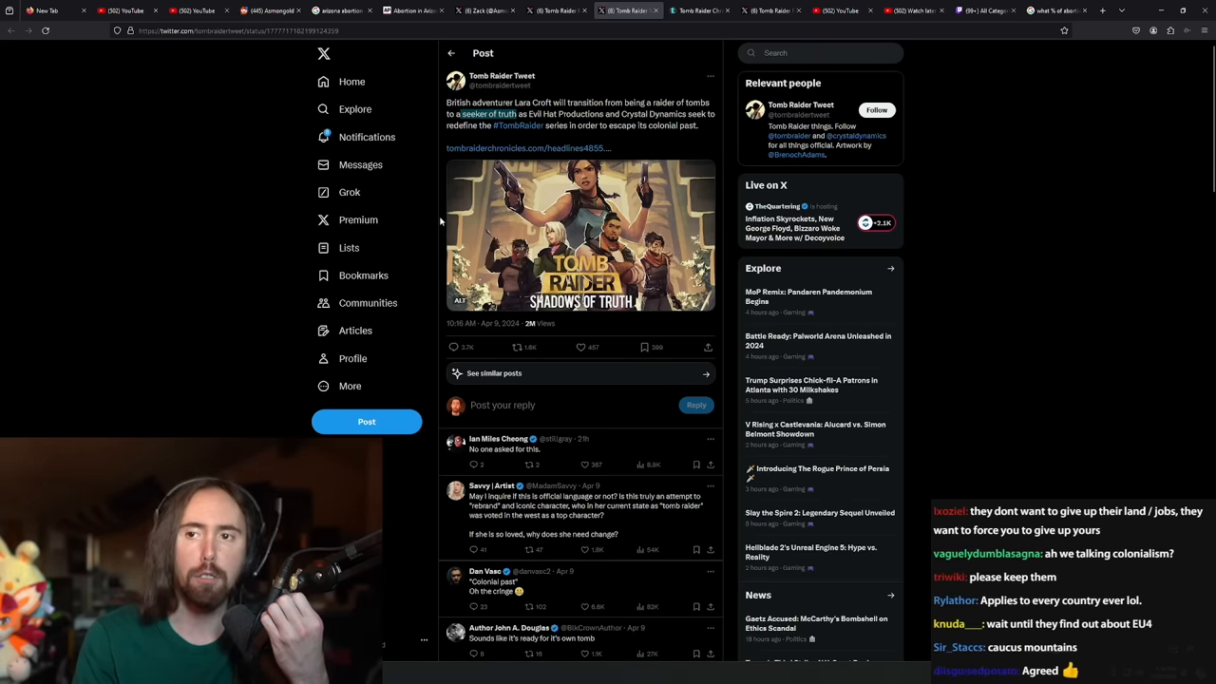
pyautogui.scroll(-3)
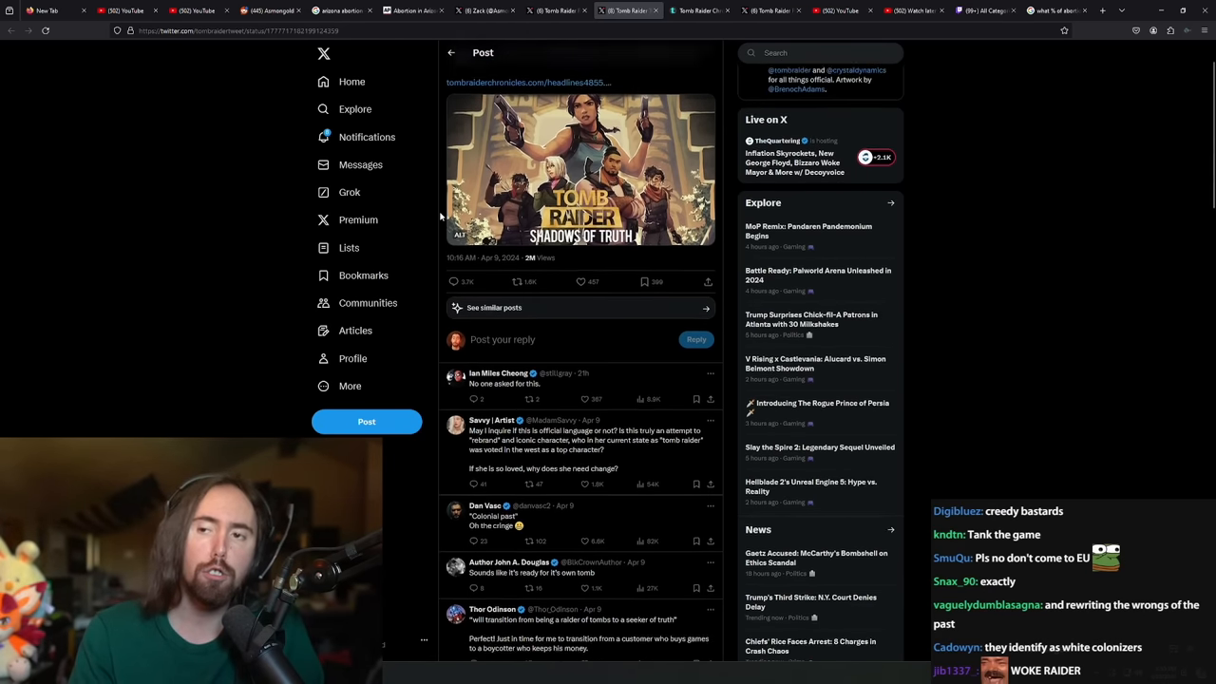
pyautogui.scroll(3)
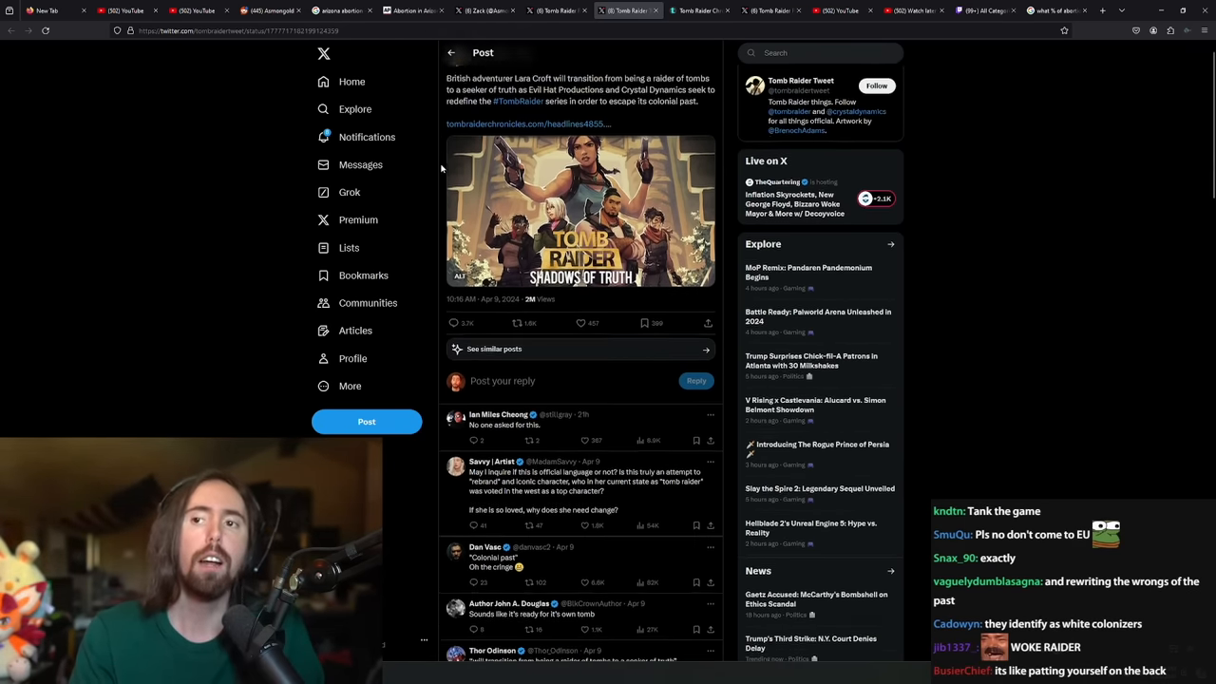
pyautogui.scroll(-3)
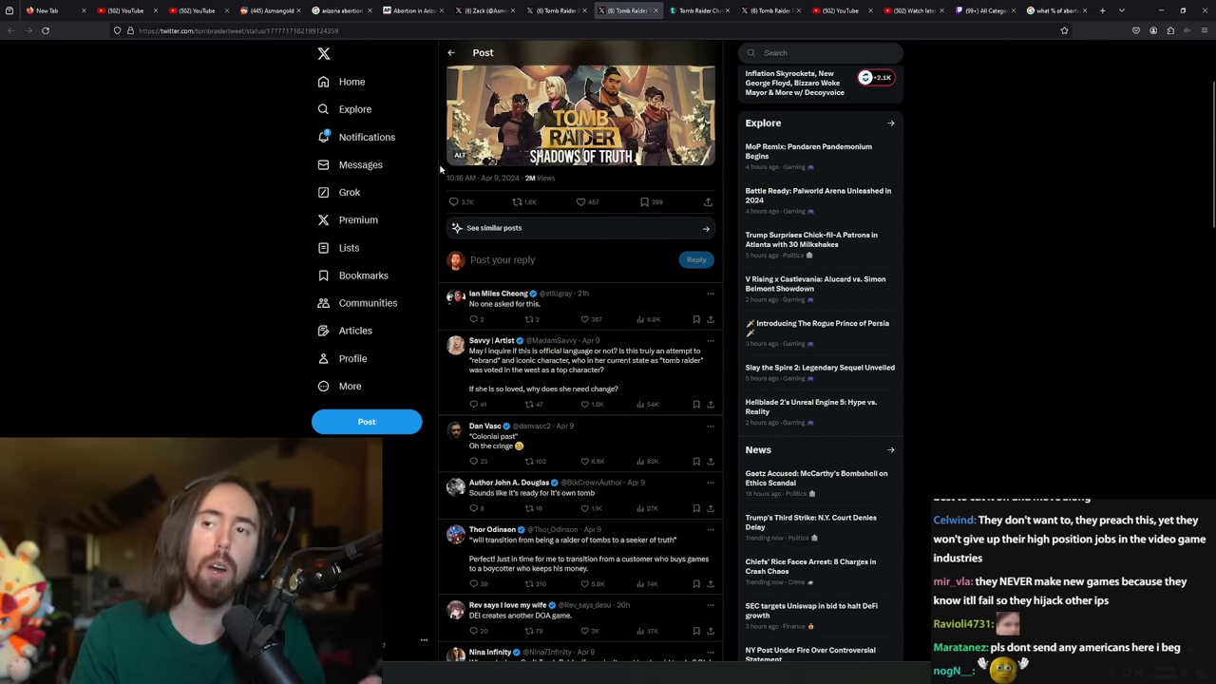
pyautogui.scroll(3)
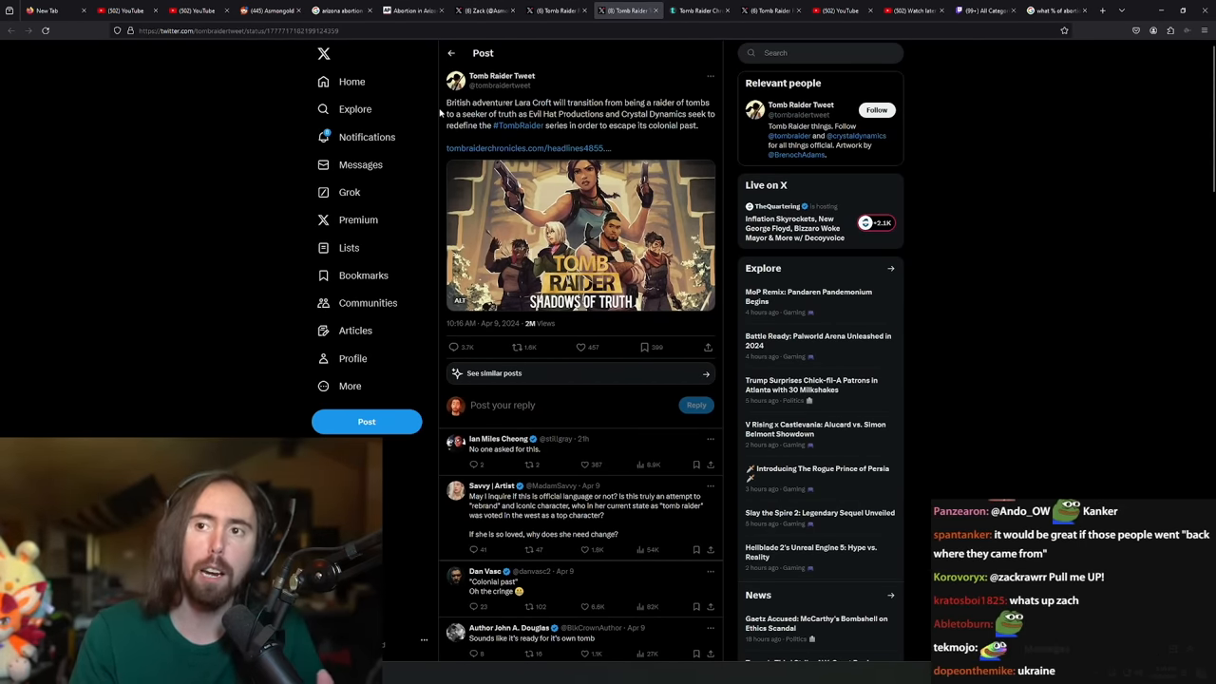
pyautogui.scroll(-3)
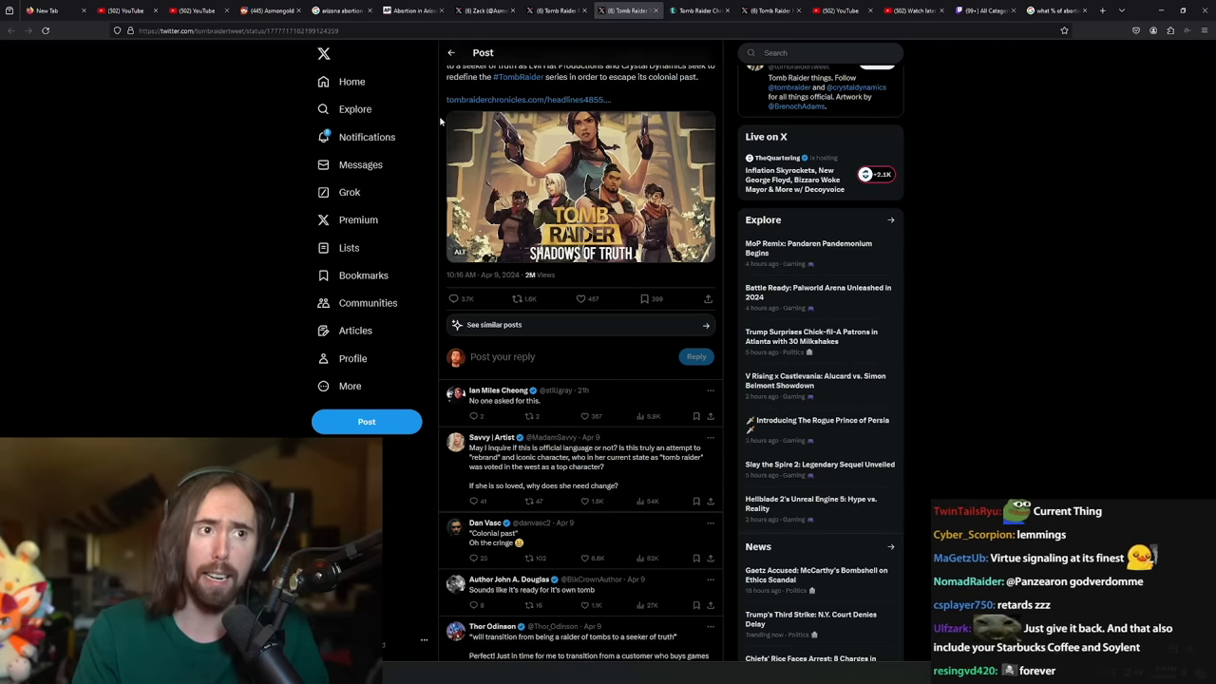
pyautogui.scroll(3)
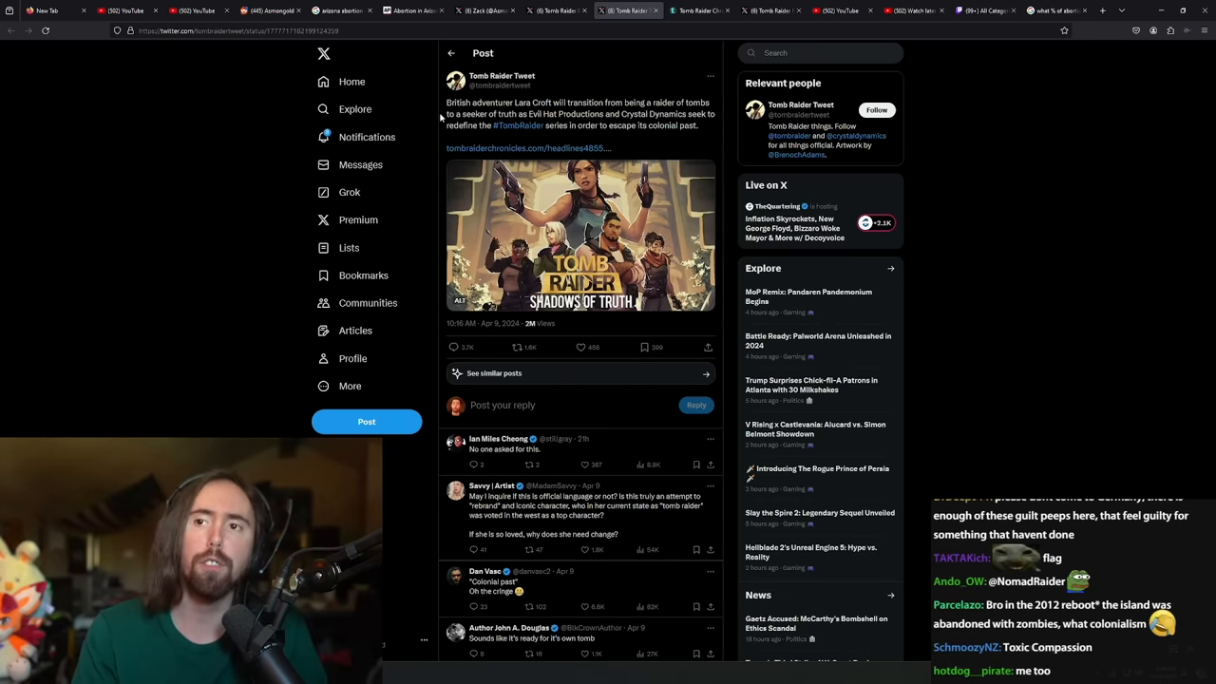
pyautogui.scroll(-3)
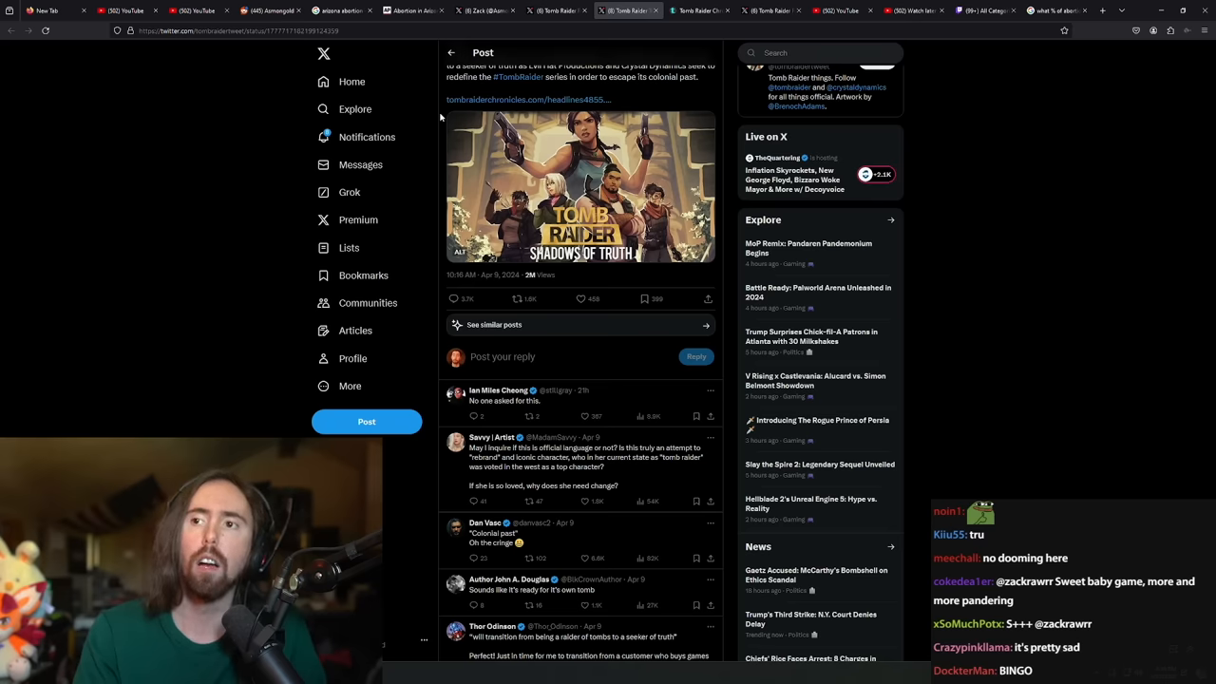
pyautogui.scroll(3)
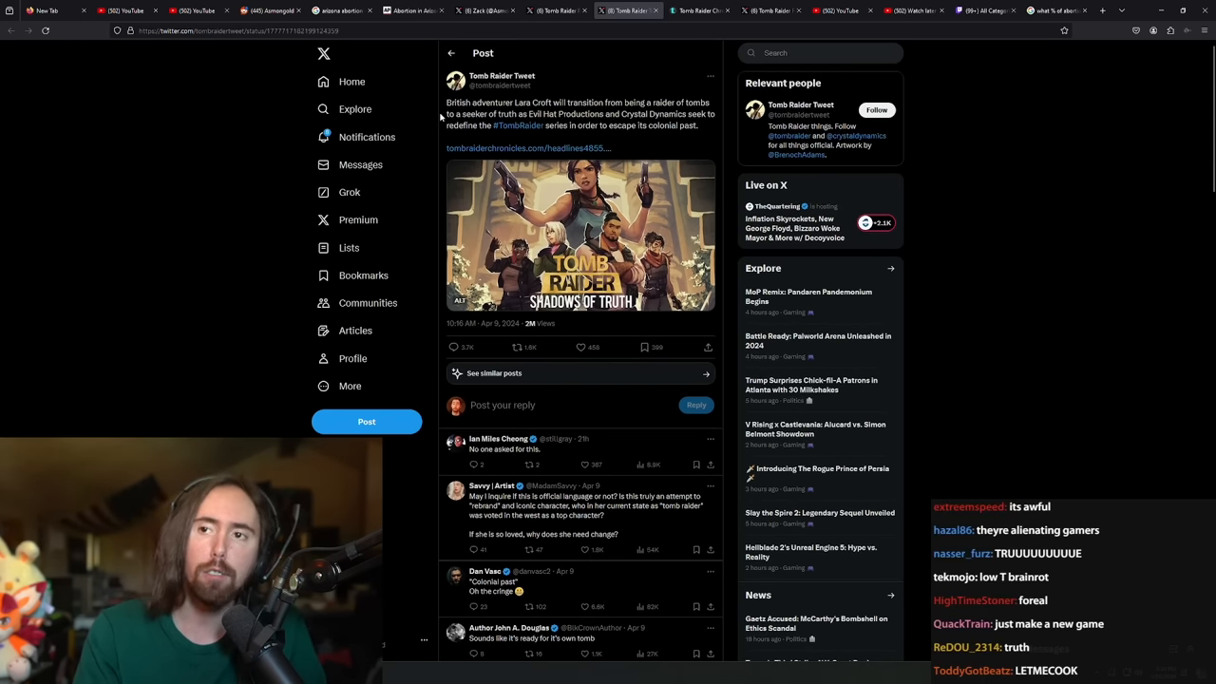
pyautogui.scroll(-3)
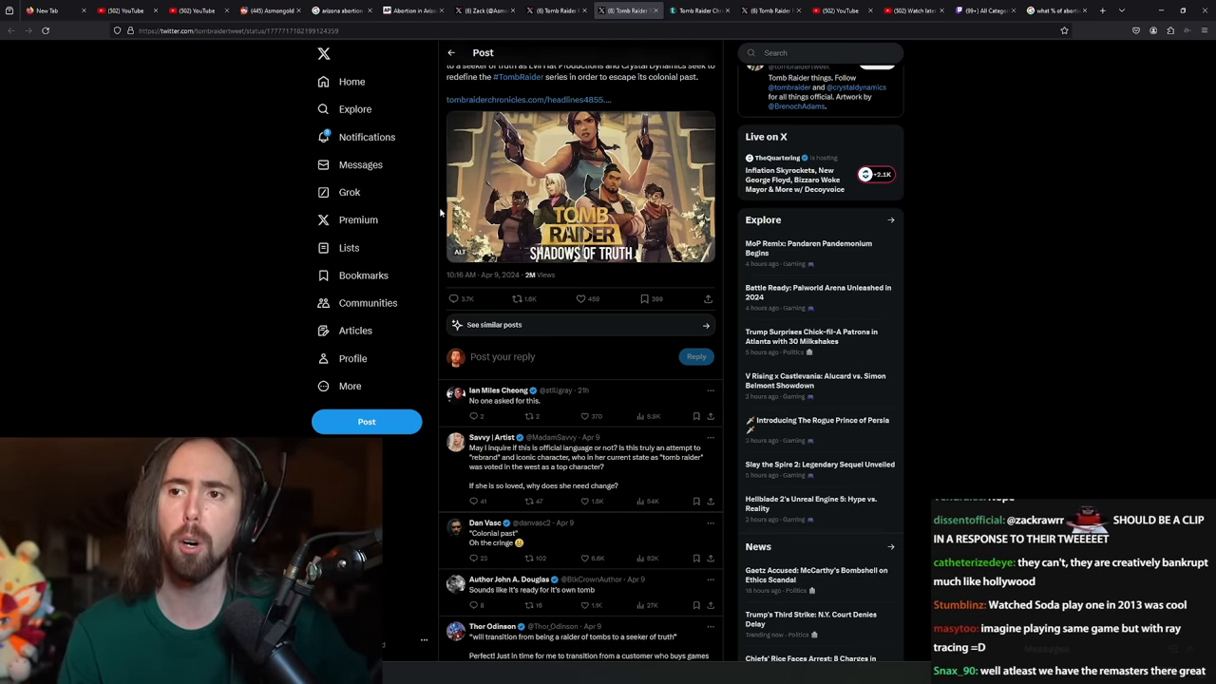
pyautogui.scroll(3)
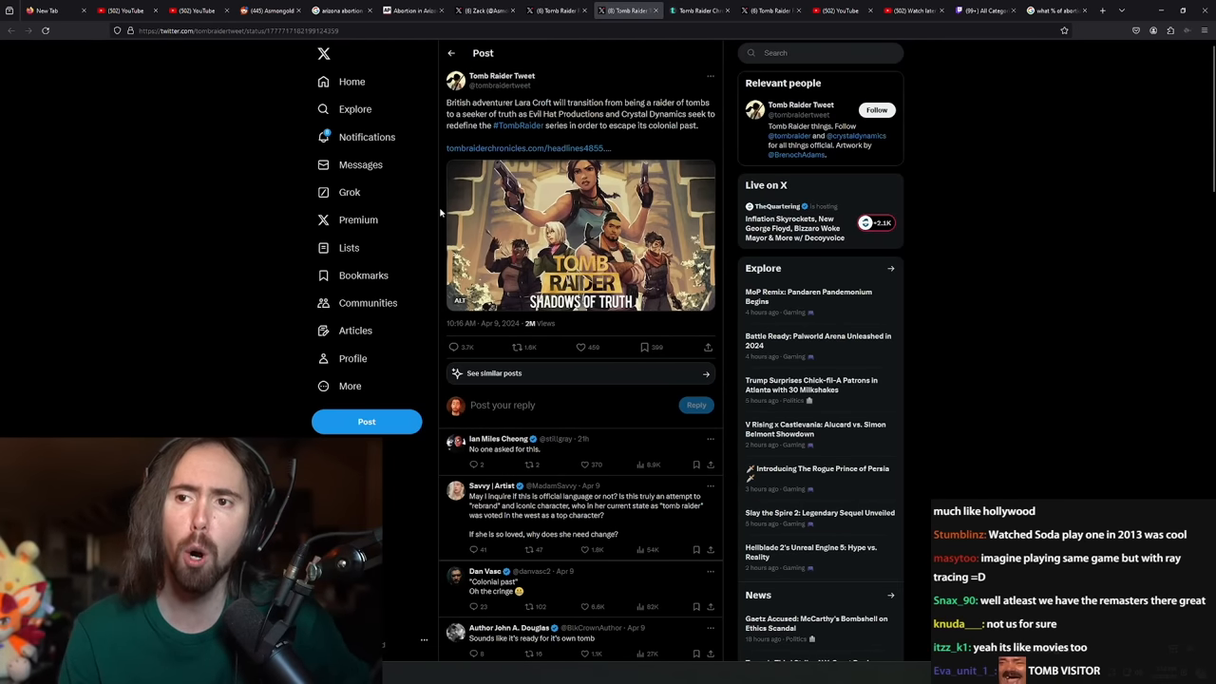
pyautogui.scroll(-3)
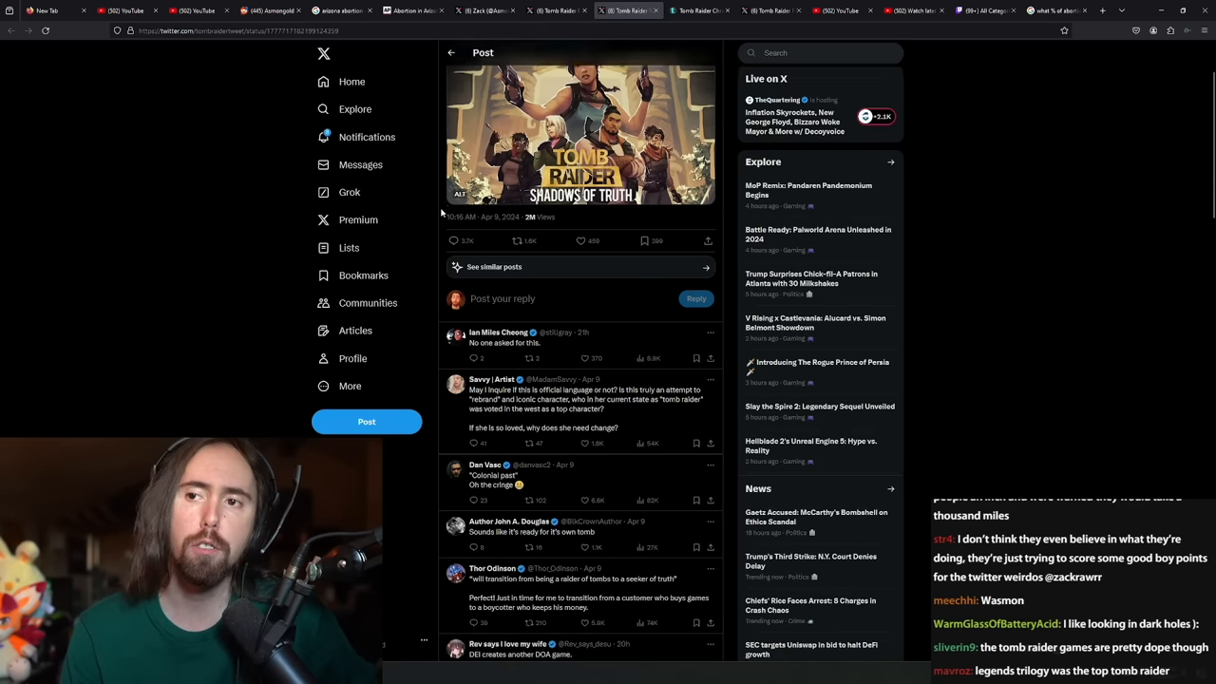
pyautogui.scroll(-3)
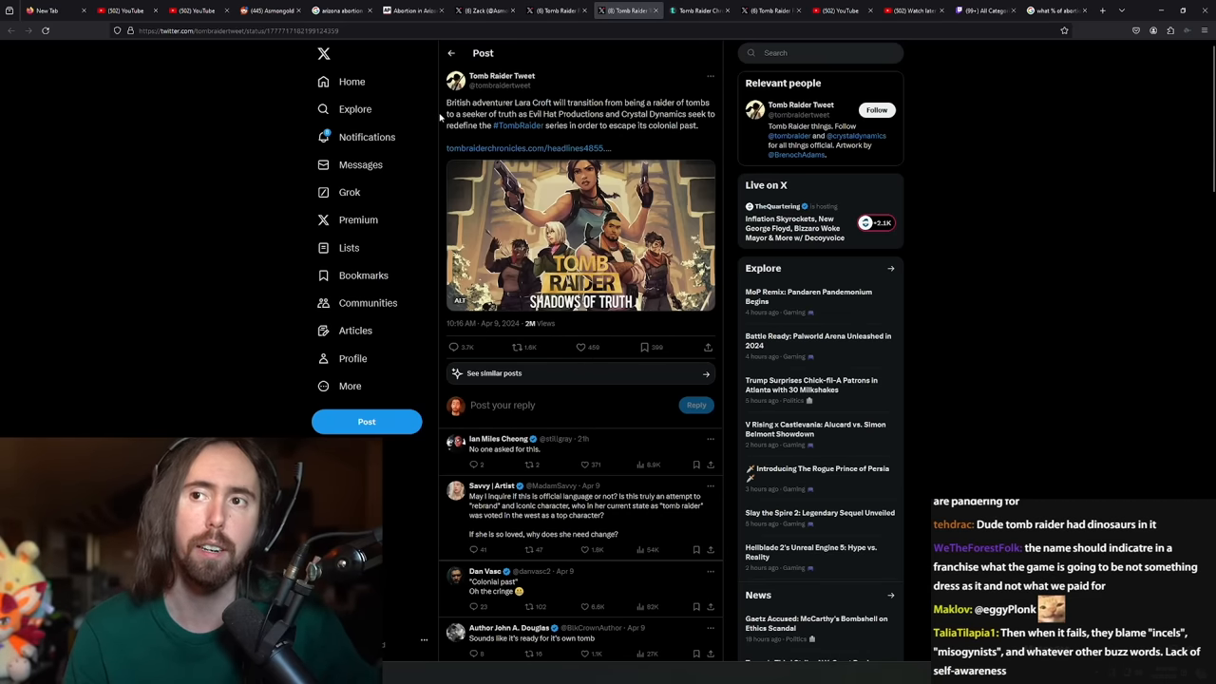
pyautogui.scroll(-3)
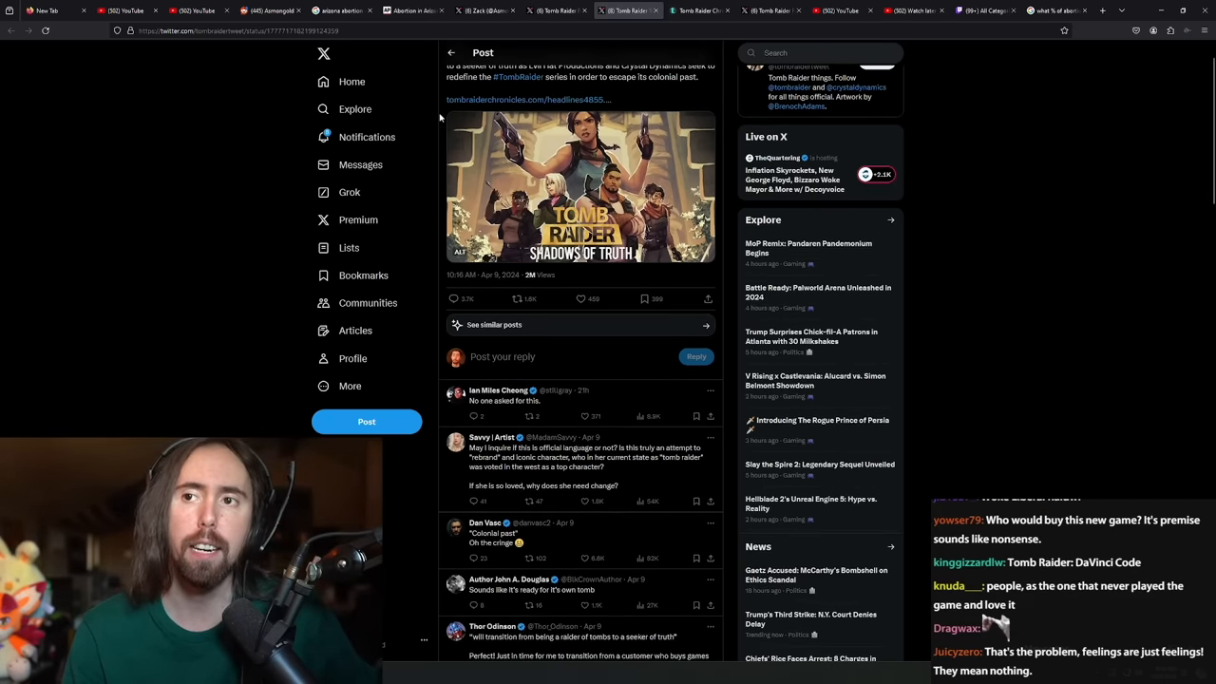
pyautogui.scroll(-3)
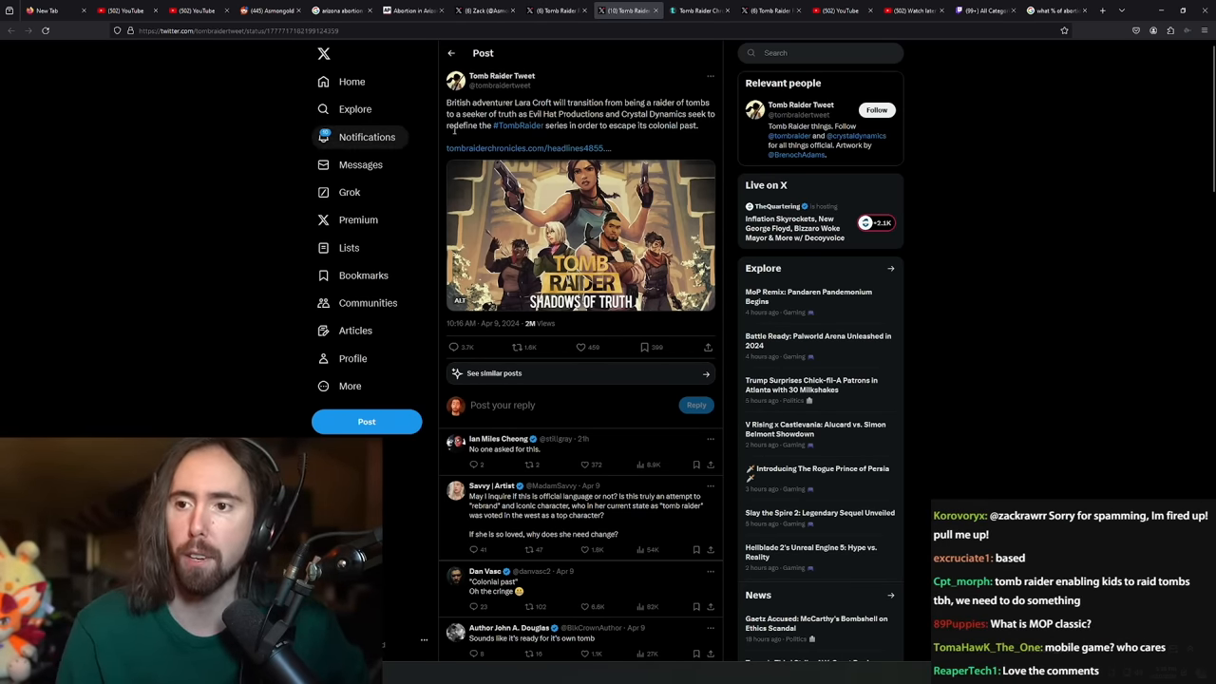
pyautogui.scroll(-3)
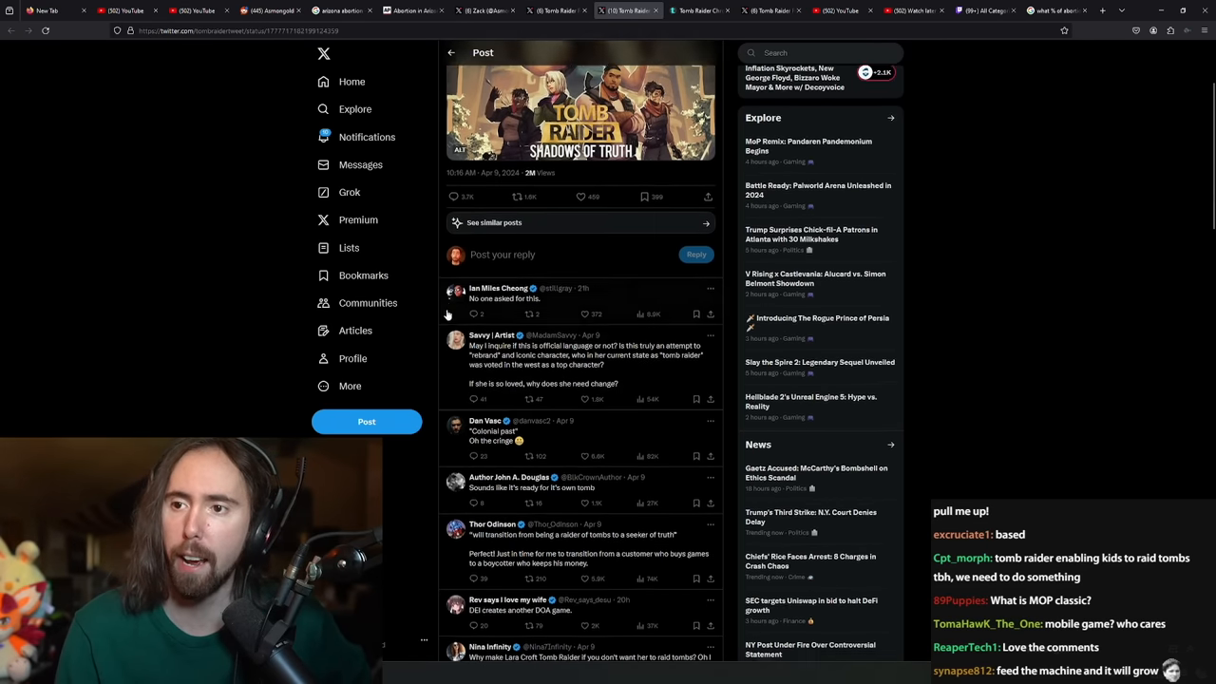
pyautogui.scroll(-3)
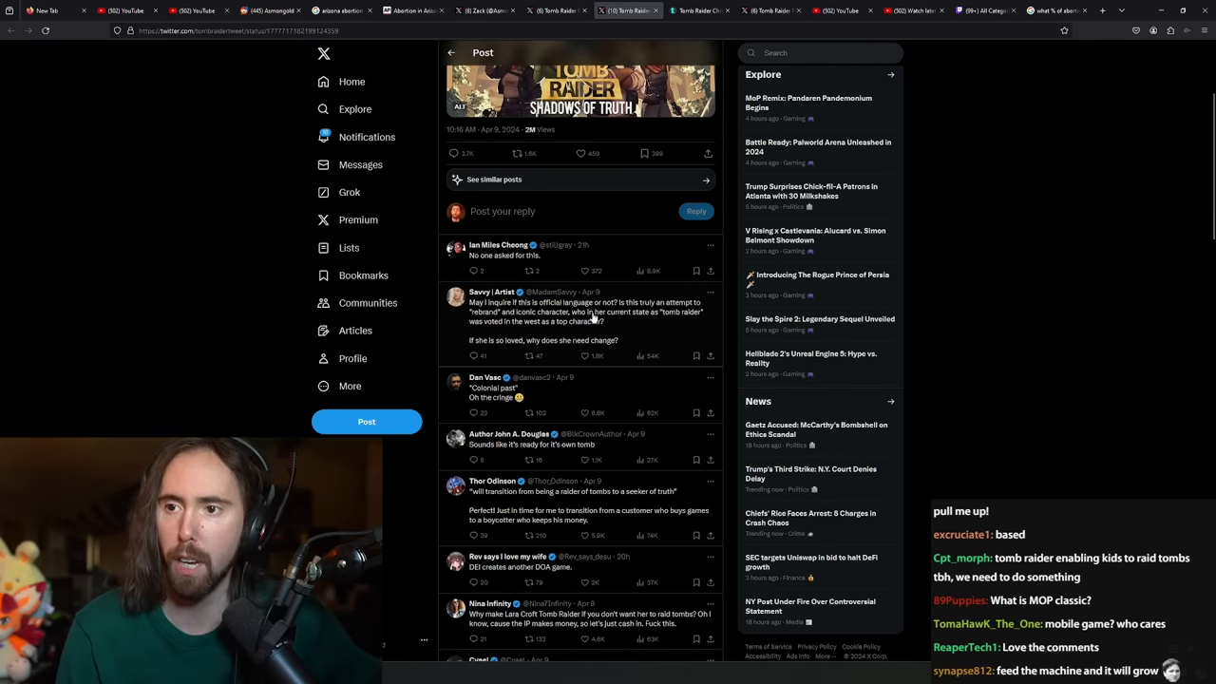
pyautogui.scroll(-3)
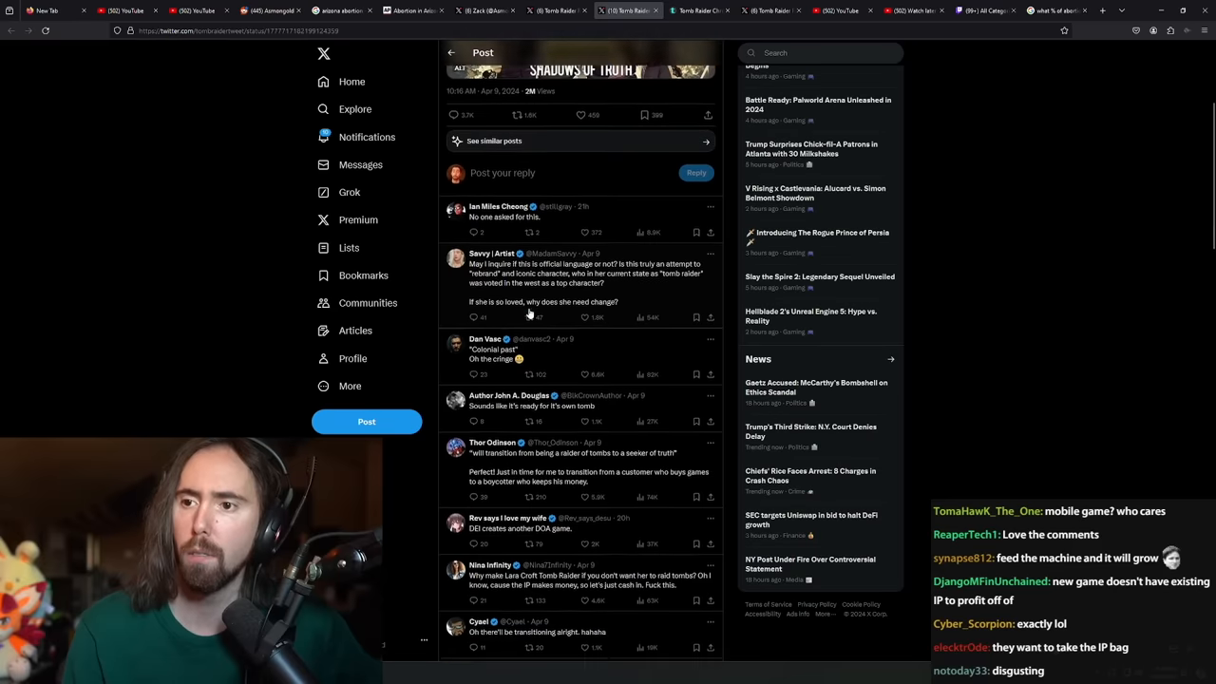
pyautogui.scroll(-3)
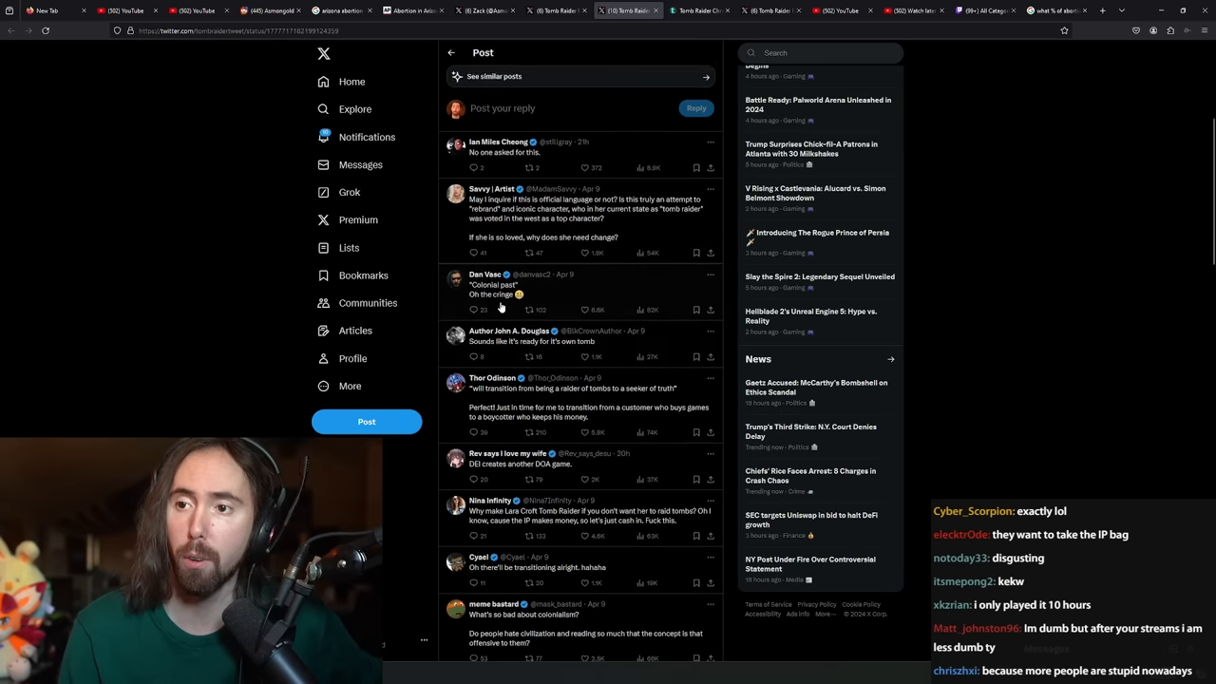
pyautogui.scroll(-3)
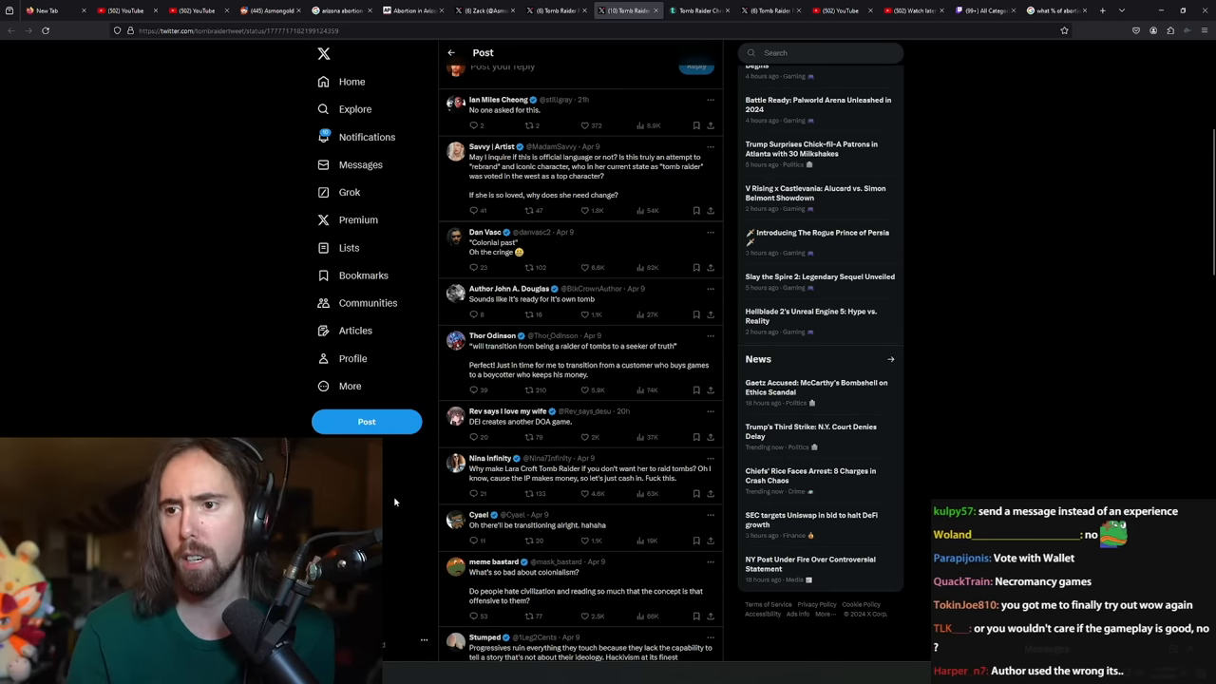
pyautogui.scroll(-3)
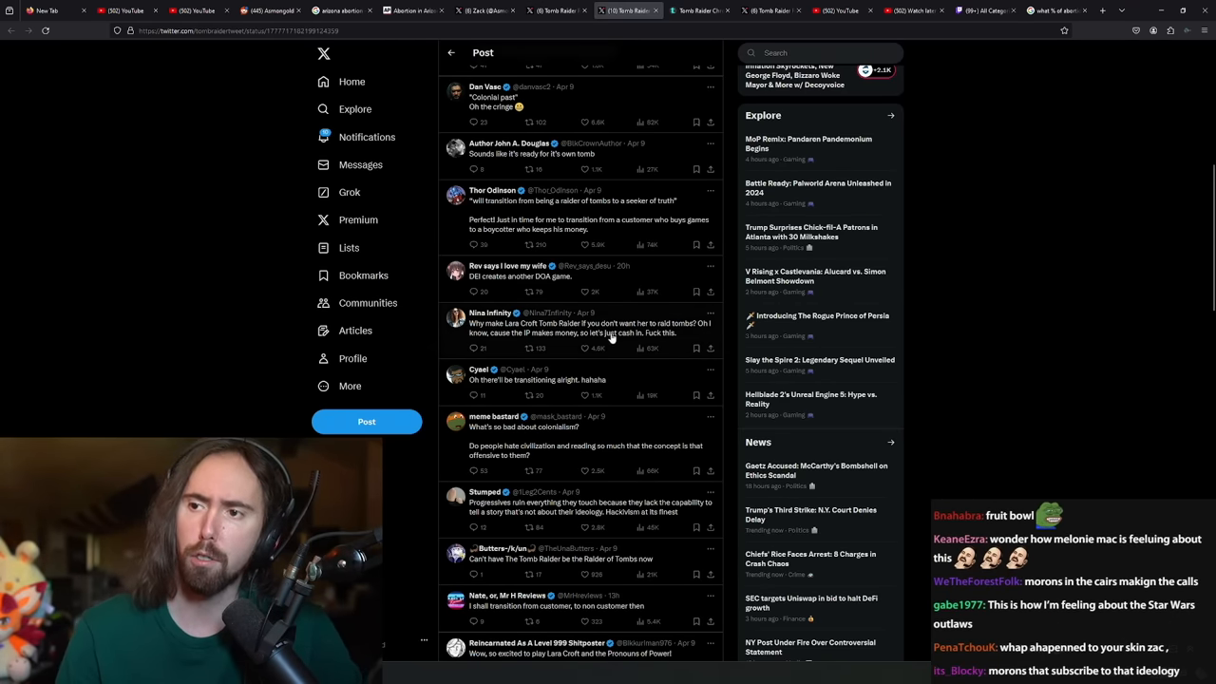
pyautogui.scroll(-3)
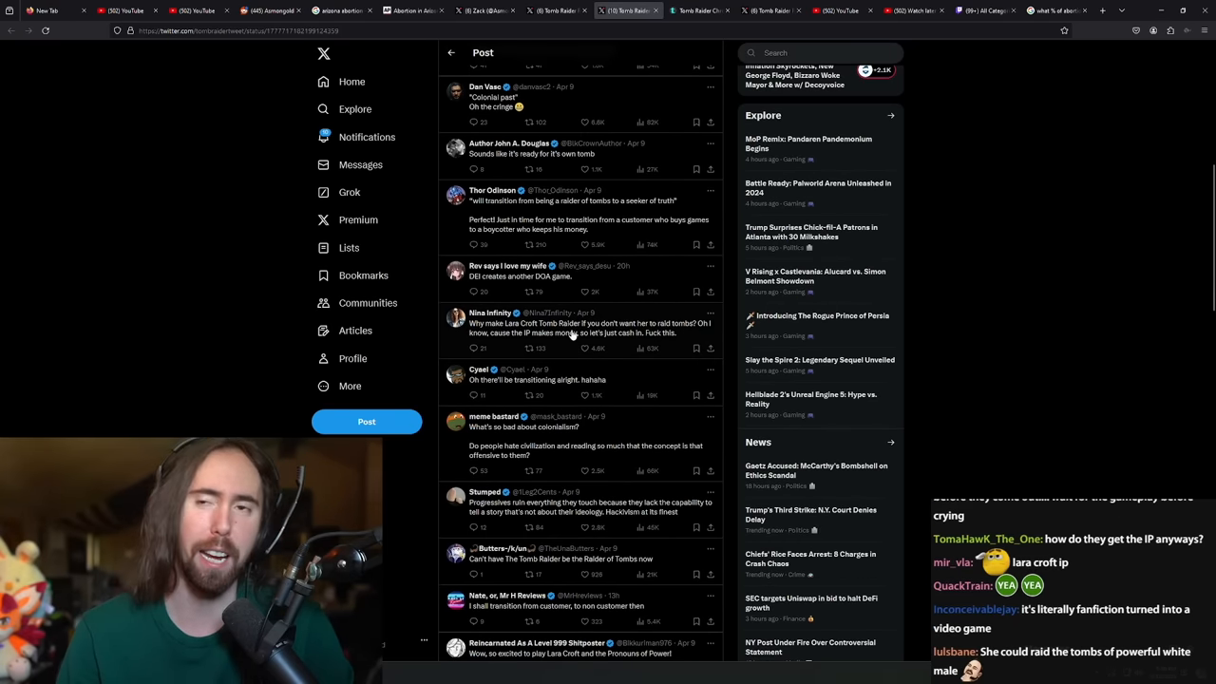
pyautogui.scroll(-3)
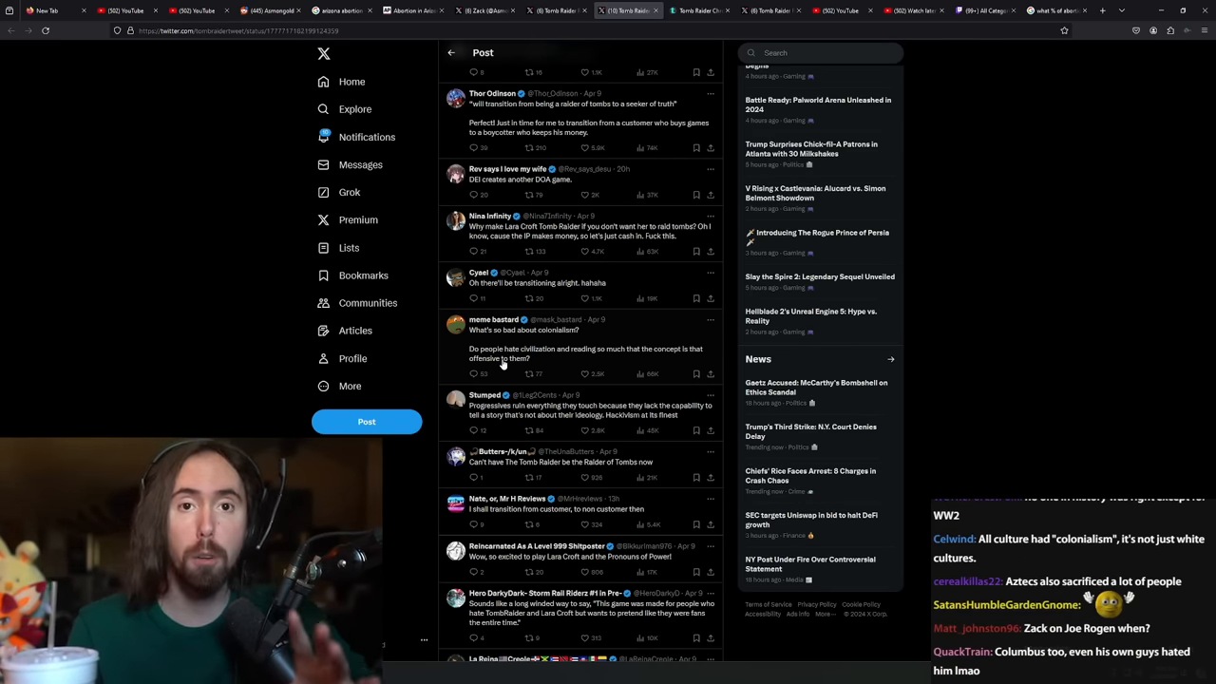
pyautogui.scroll(-3)
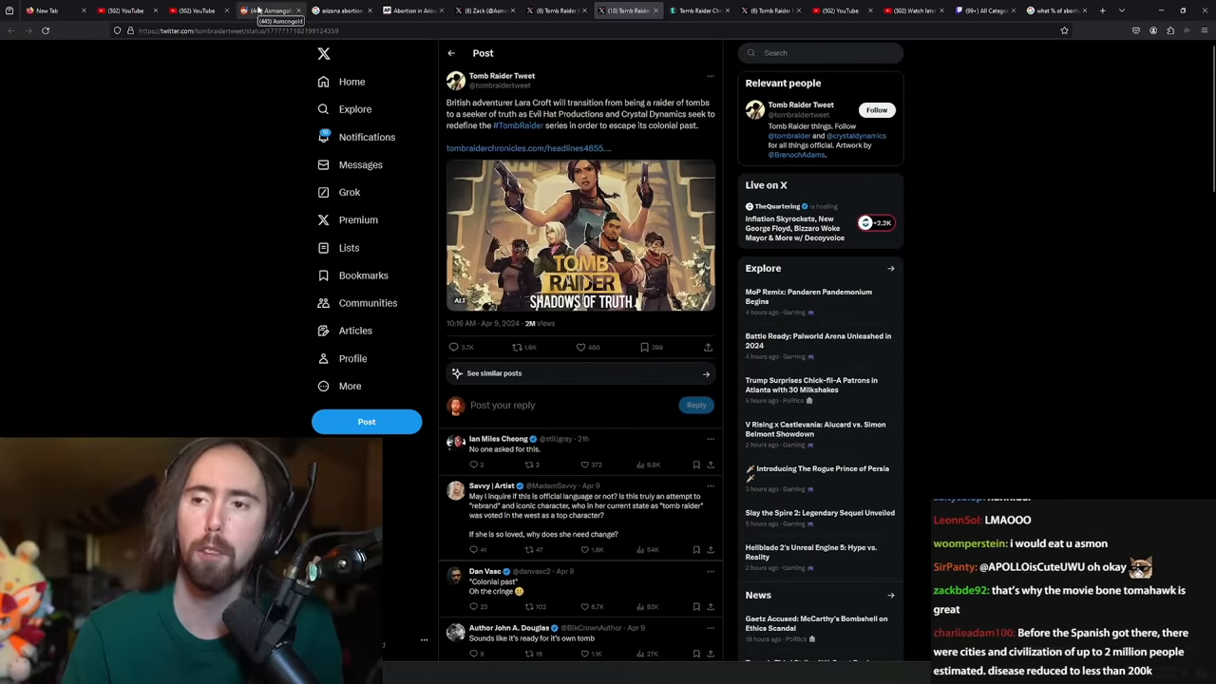
# - From the Reddit tab, open the r/Asmongold 'out-of-season April fools joke?' post and skim its comments
pyautogui.click(255, 11)
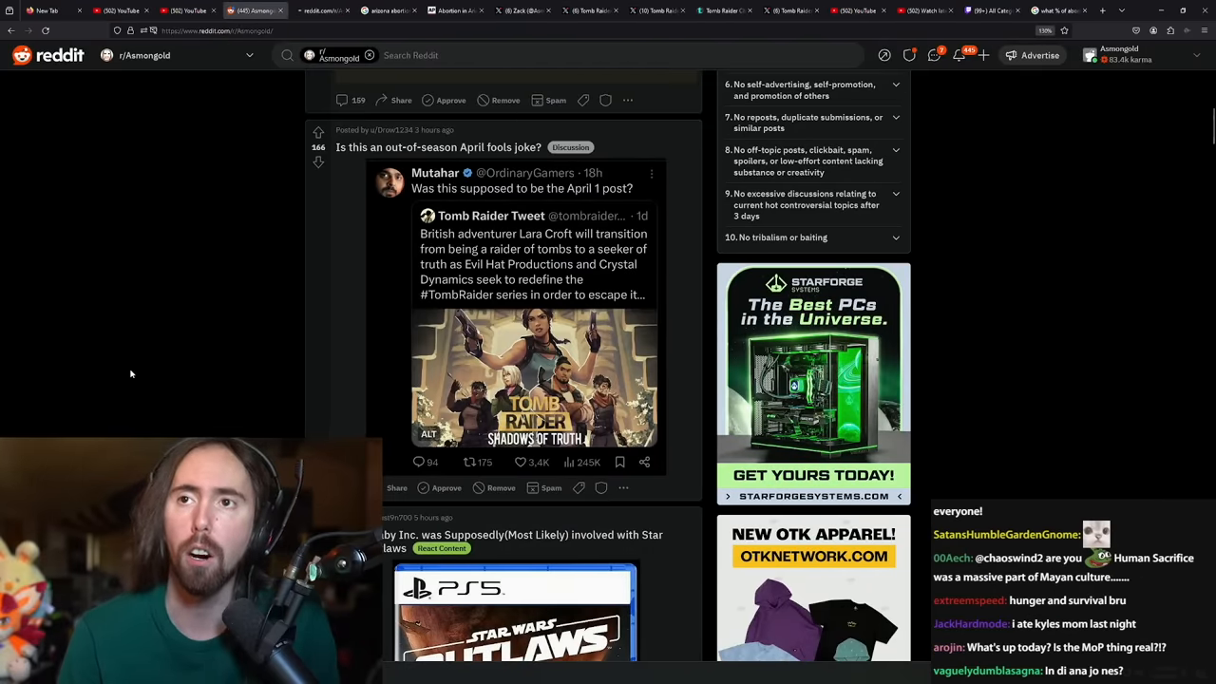
pyautogui.click(438, 147)
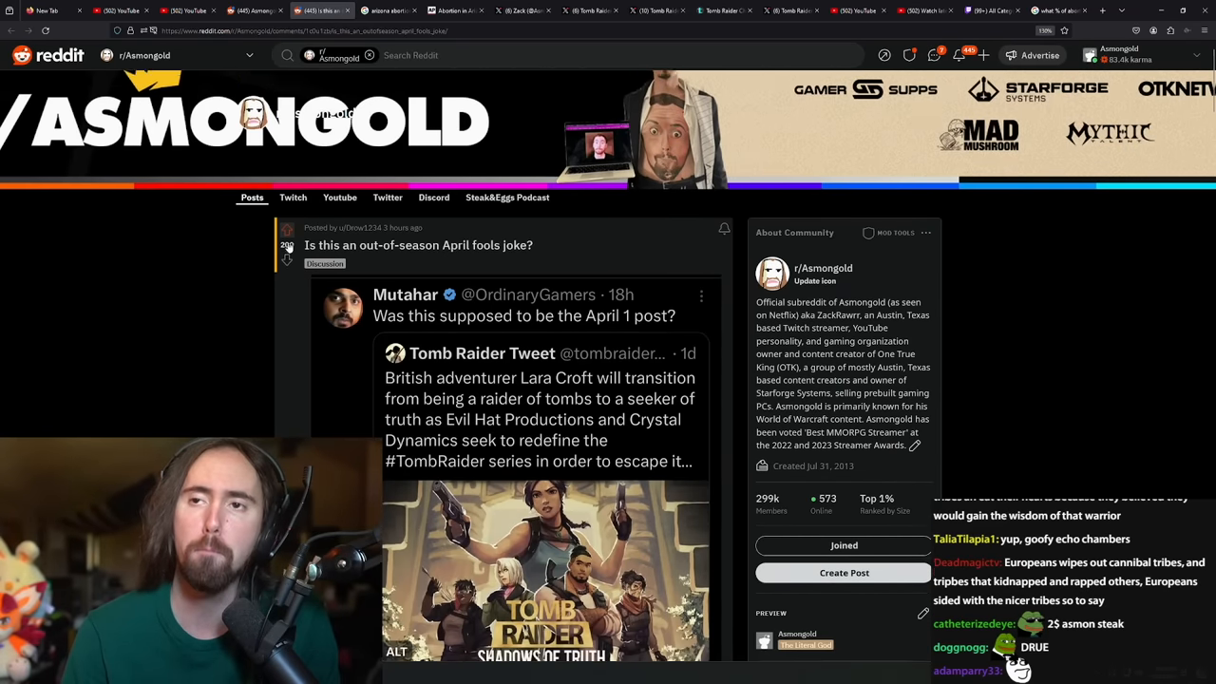
pyautogui.scroll(-3)
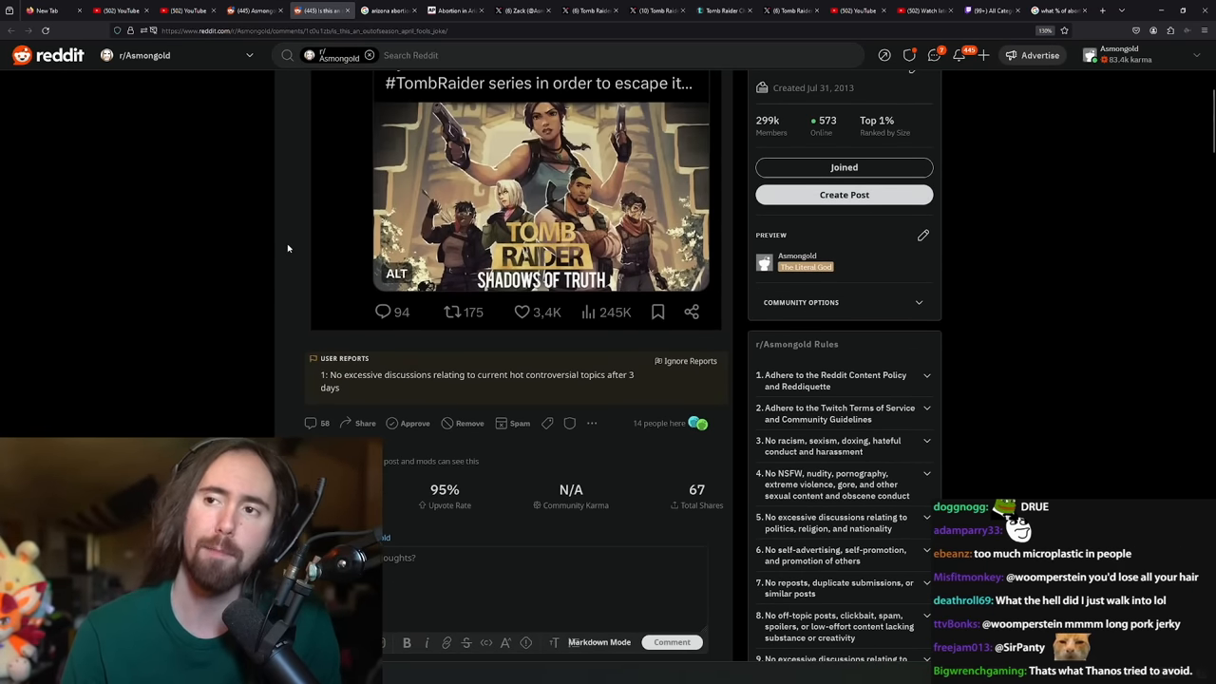
pyautogui.scroll(3)
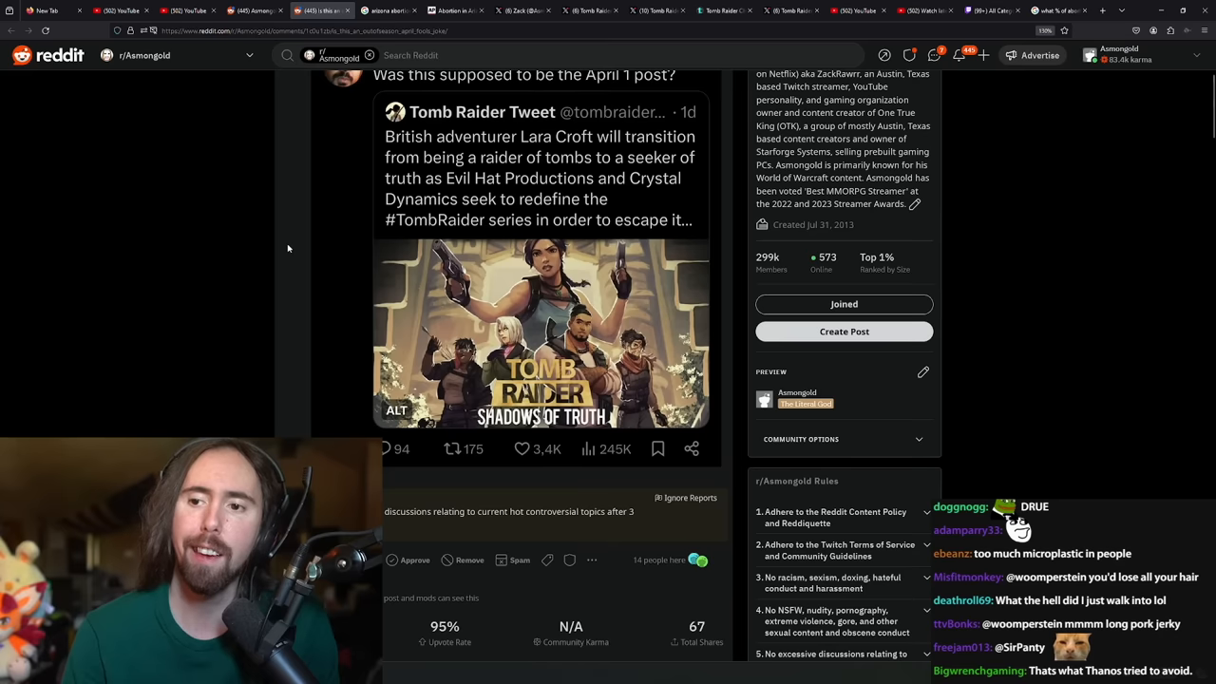
pyautogui.scroll(-3)
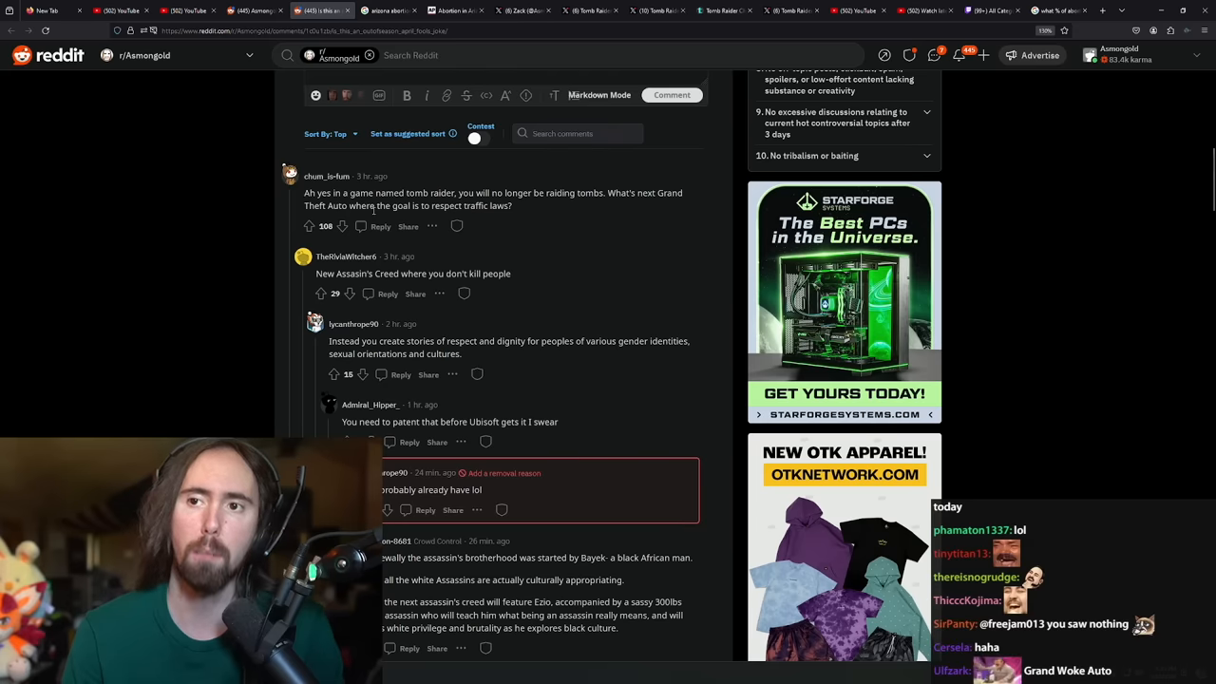
pyautogui.scroll(-3)
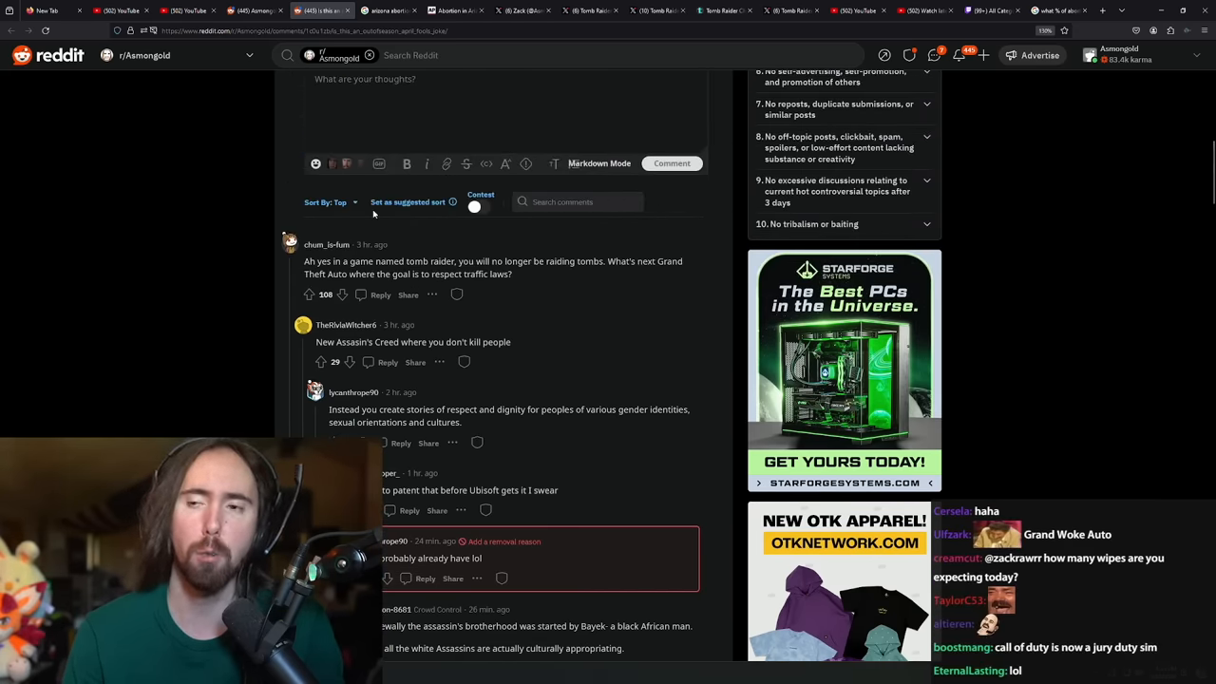
pyautogui.scroll(3)
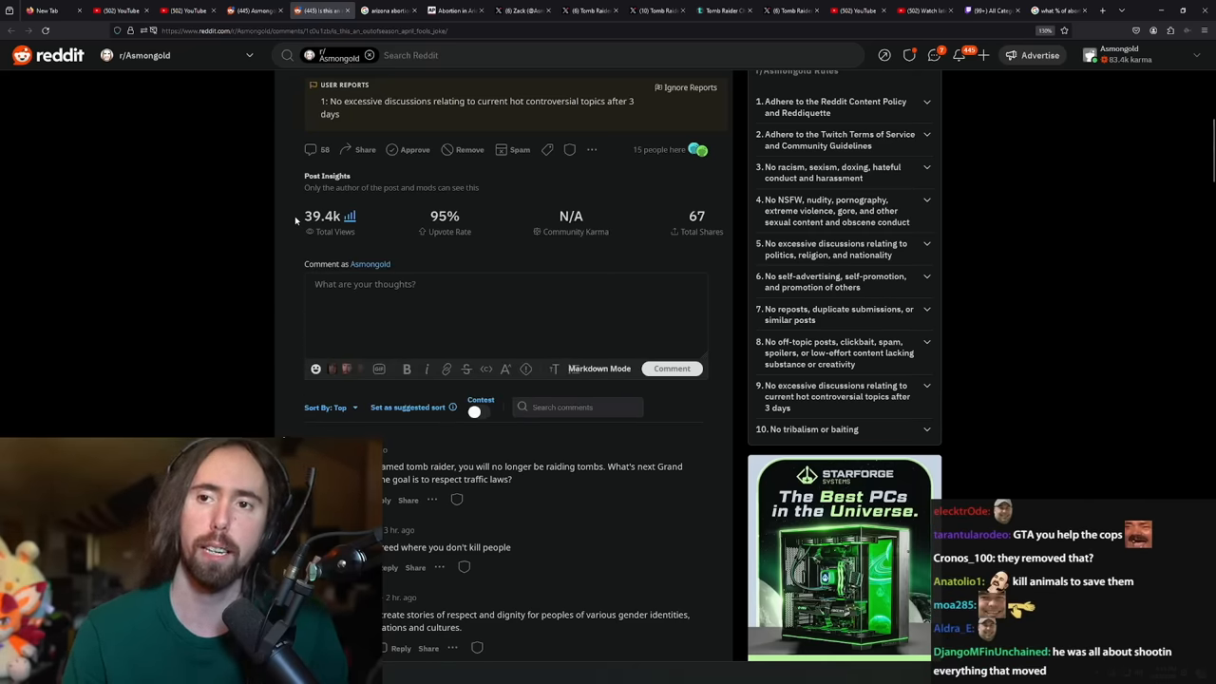
pyautogui.scroll(3)
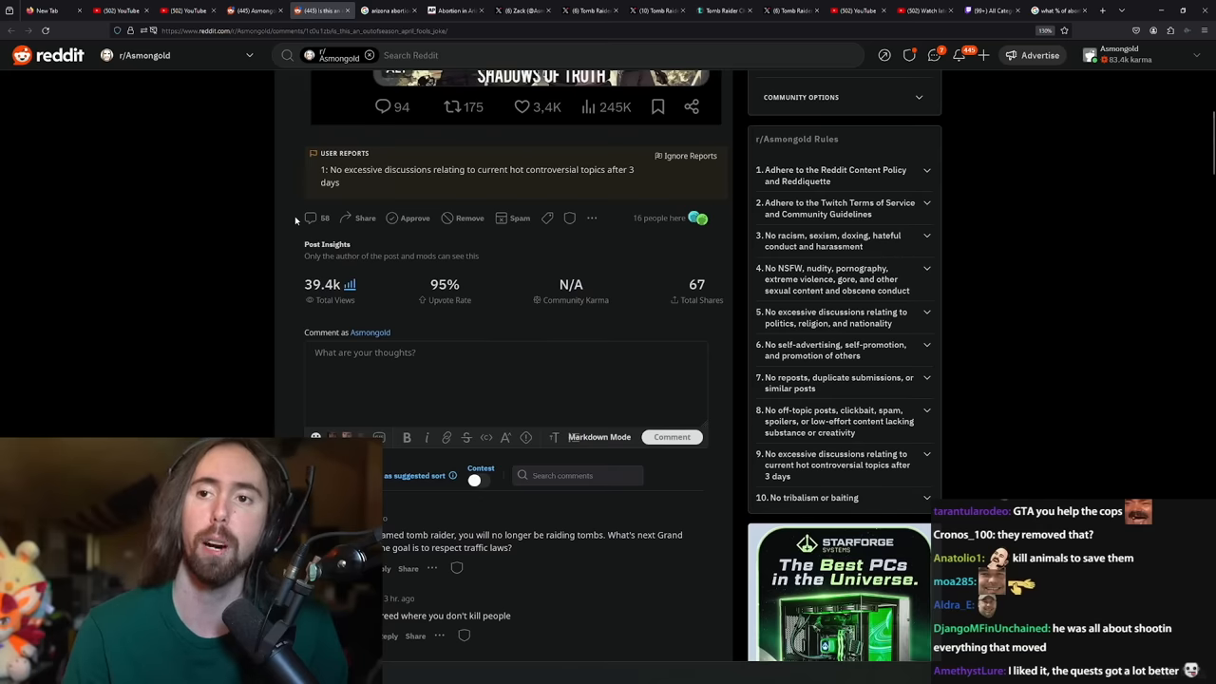
pyautogui.scroll(-3)
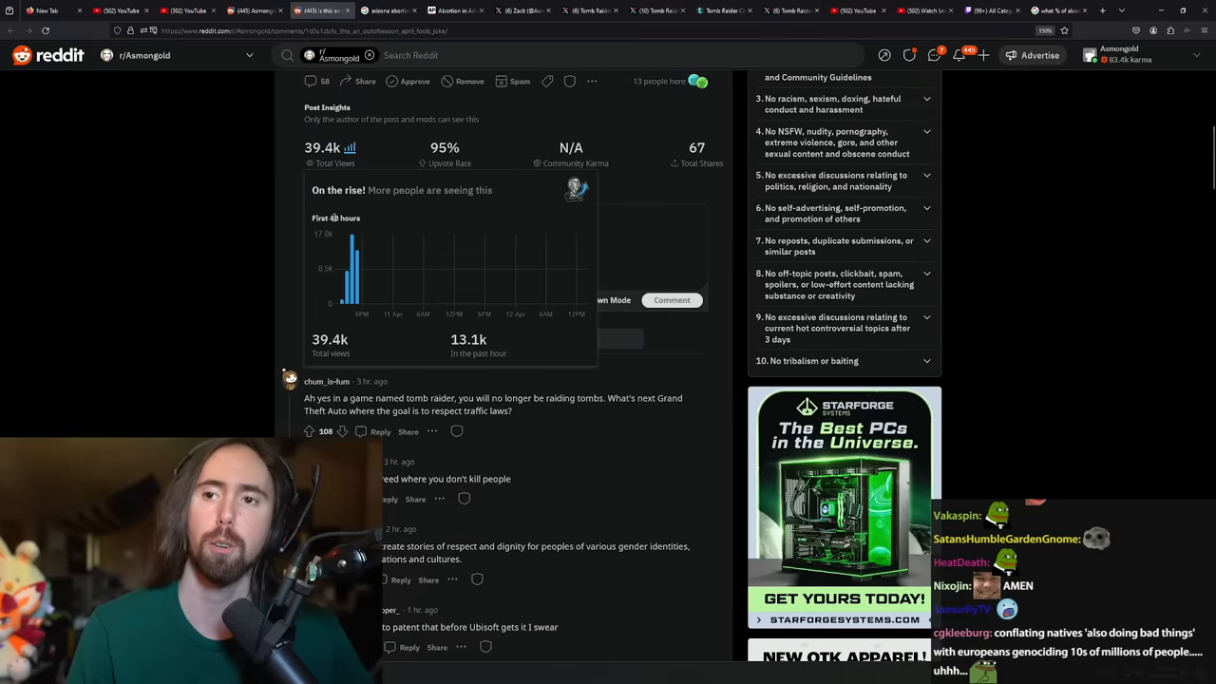
pyautogui.scroll(3)
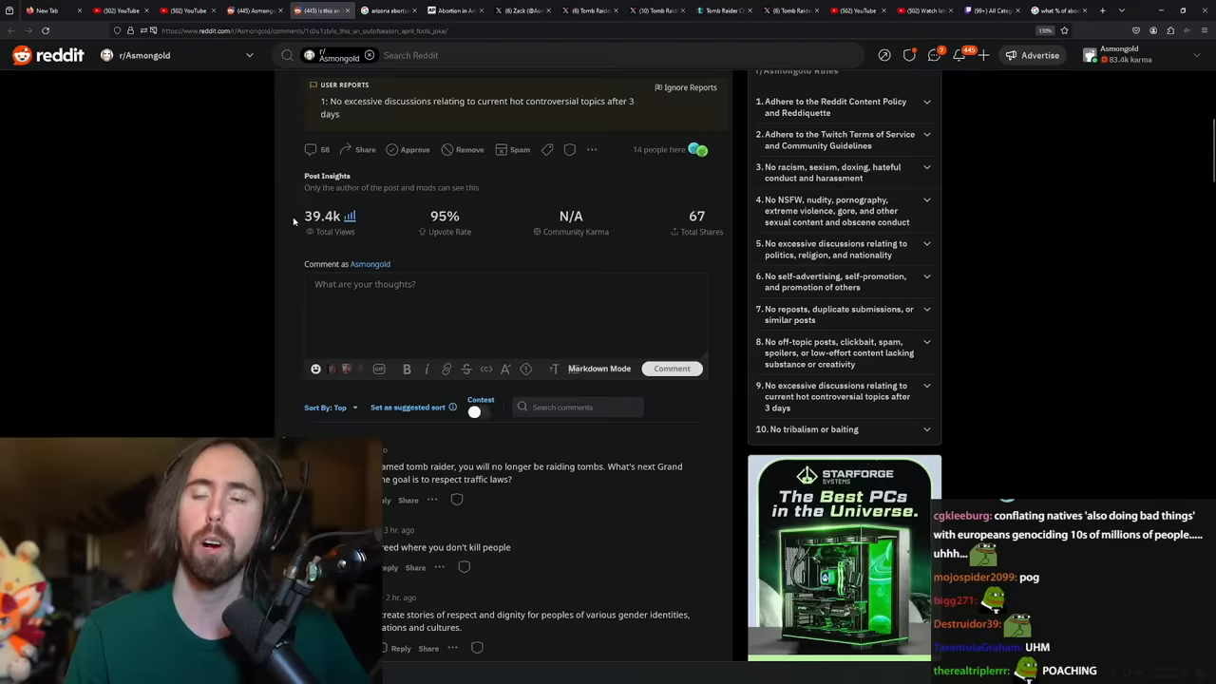
pyautogui.scroll(-3)
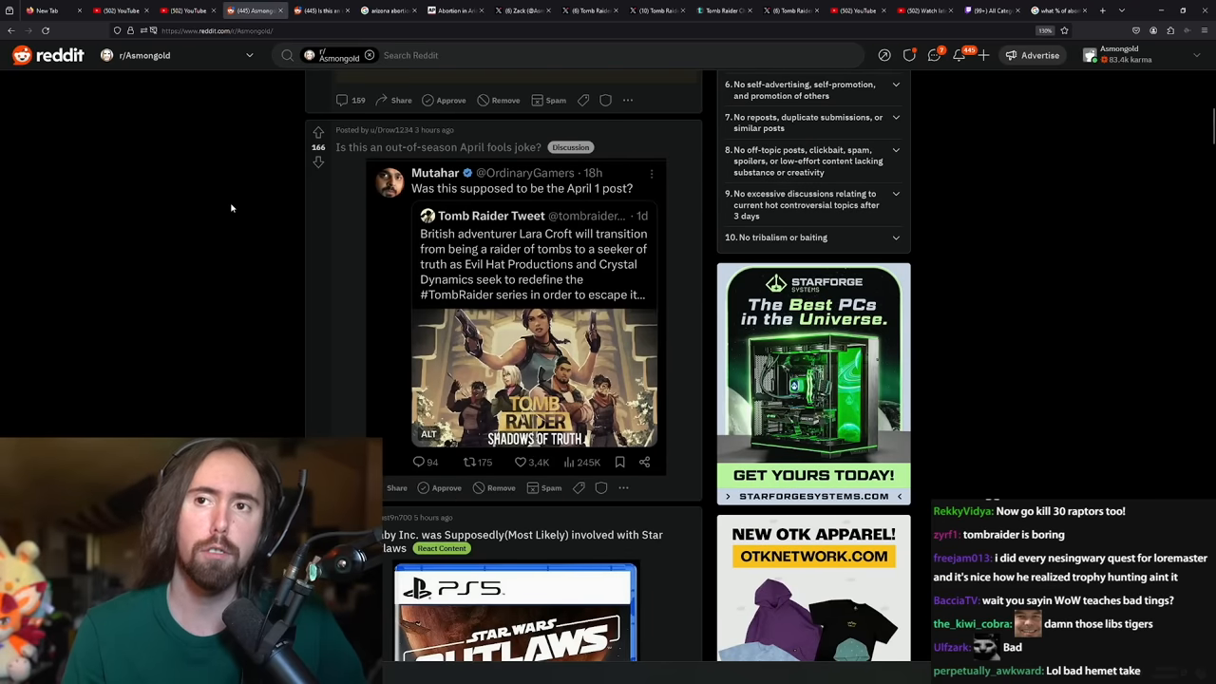
pyautogui.scroll(-3)
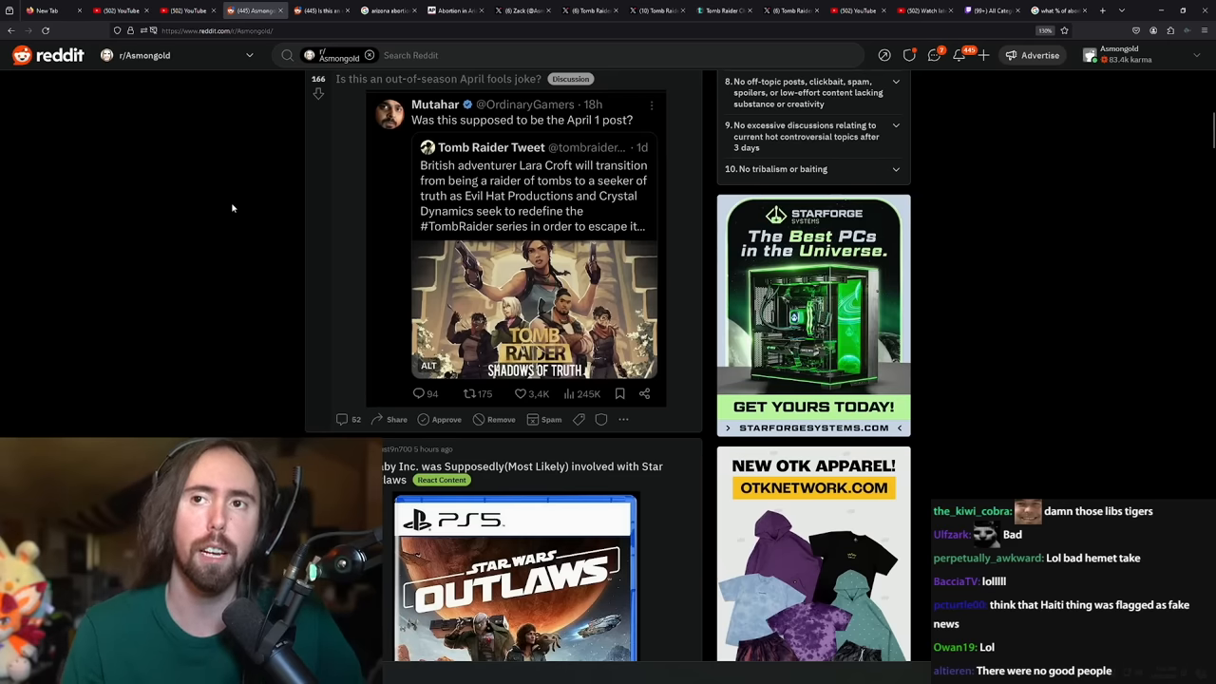
pyautogui.scroll(-3)
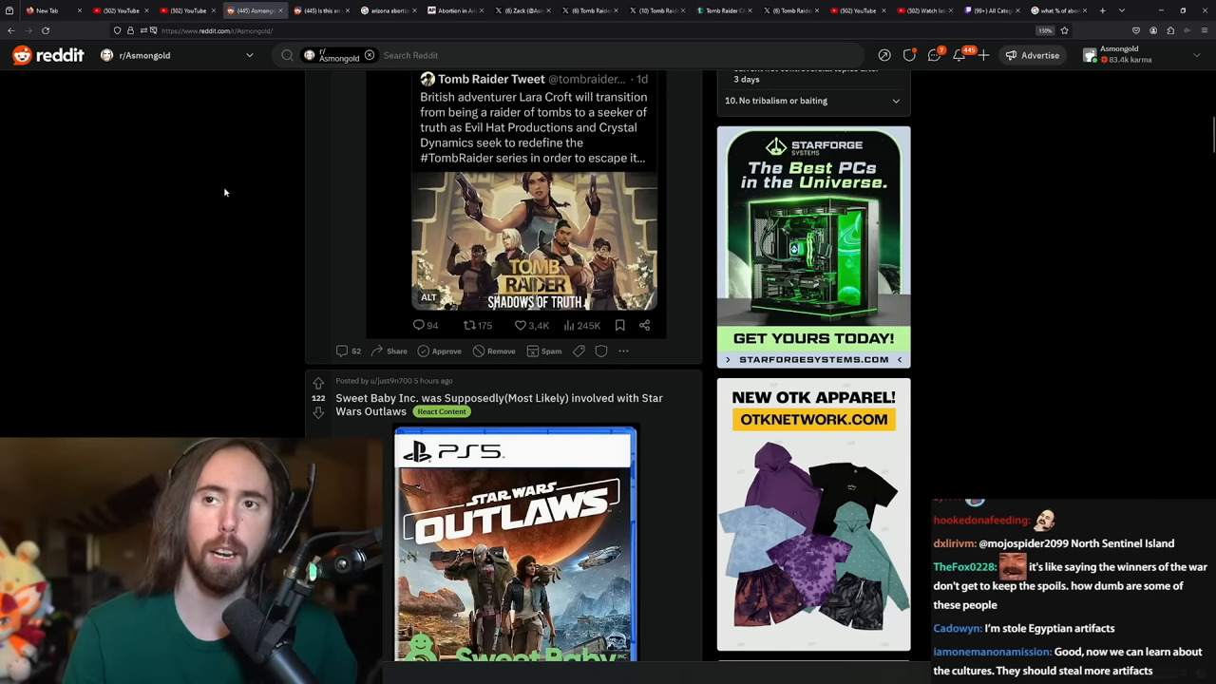
pyautogui.scroll(3)
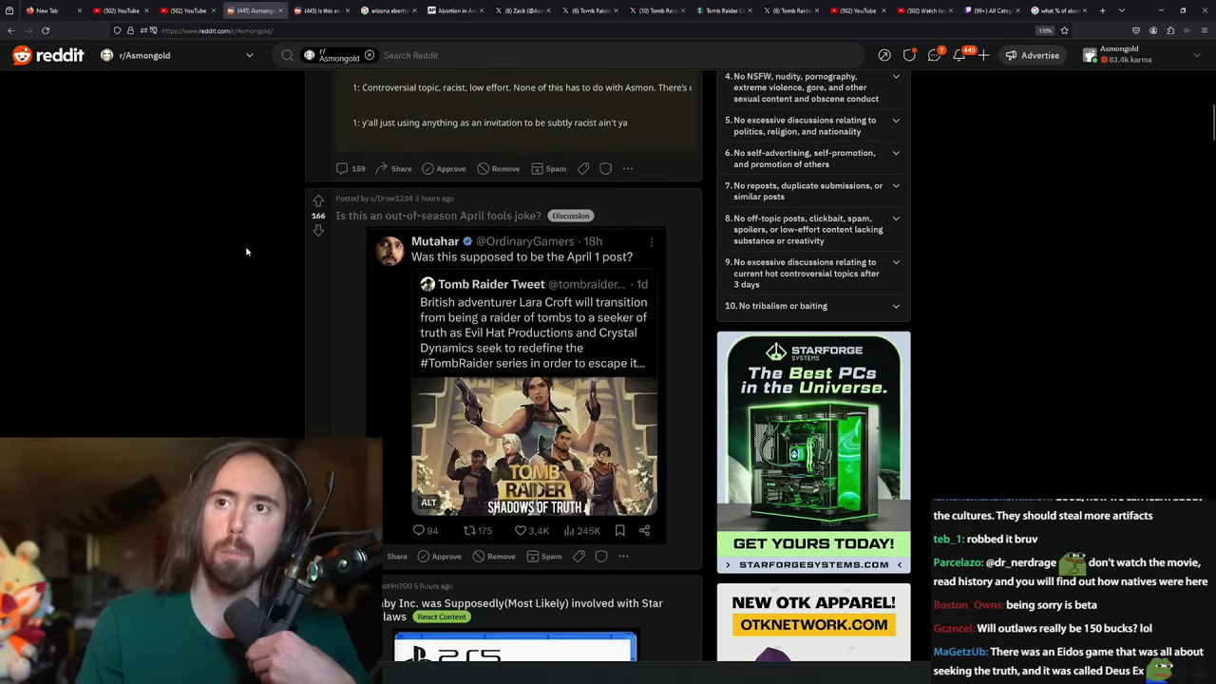